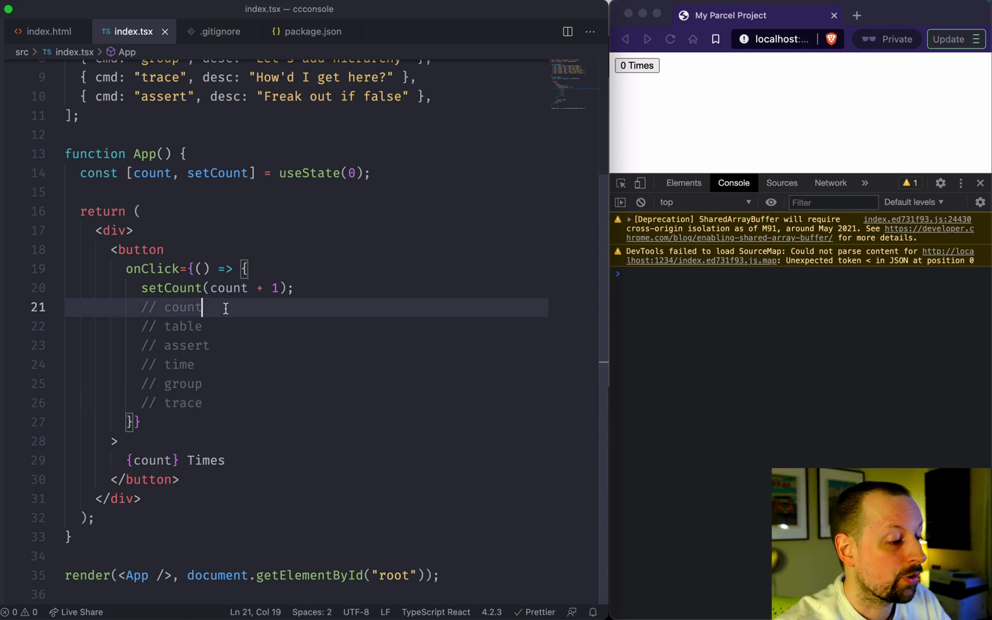
Add console.count() to the click handler and click the button to log counts
text(console.)
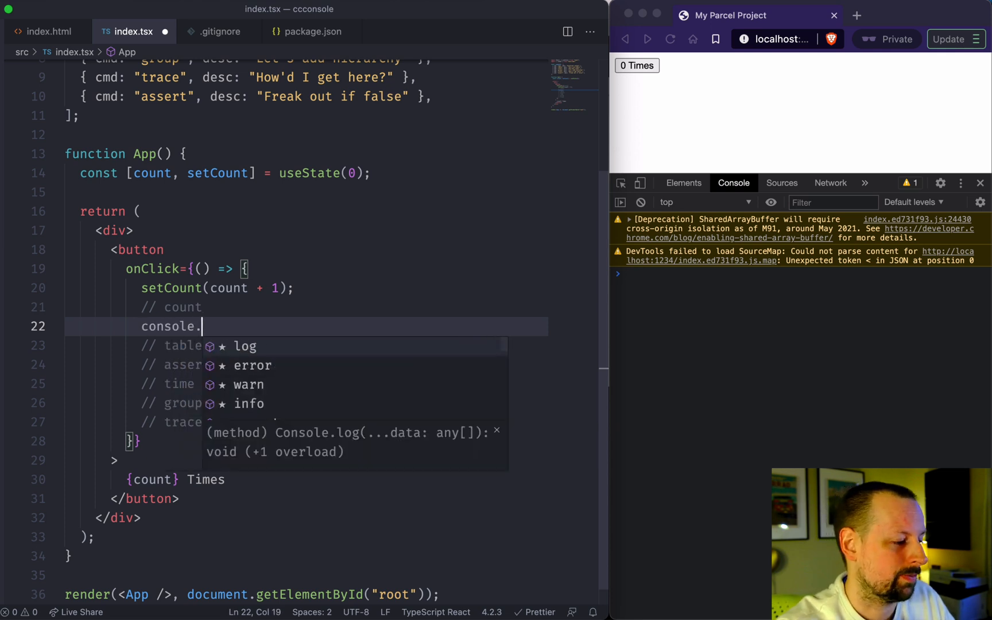
text(count();)
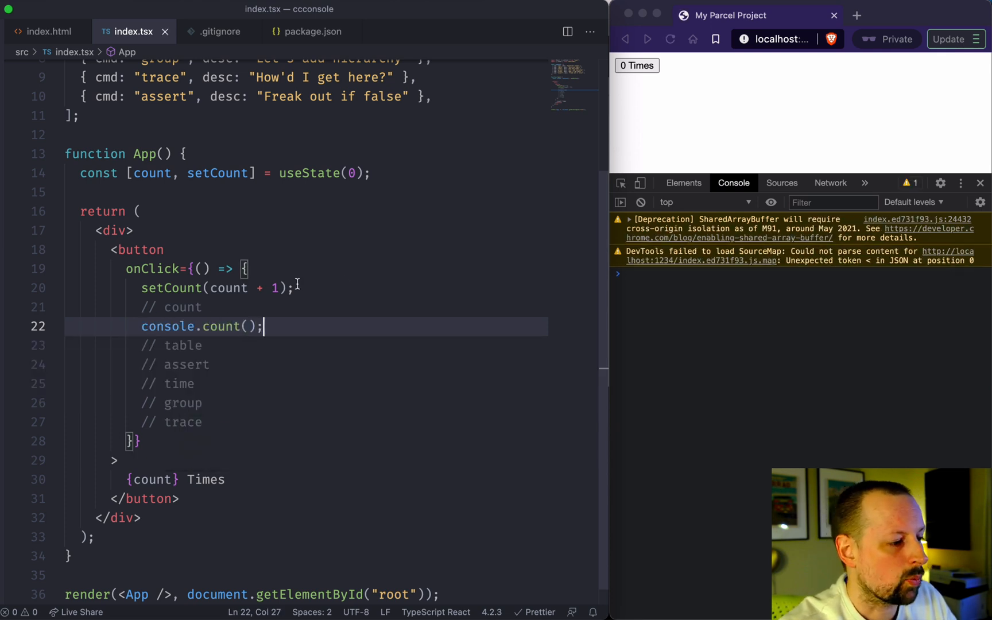
click(637, 66)
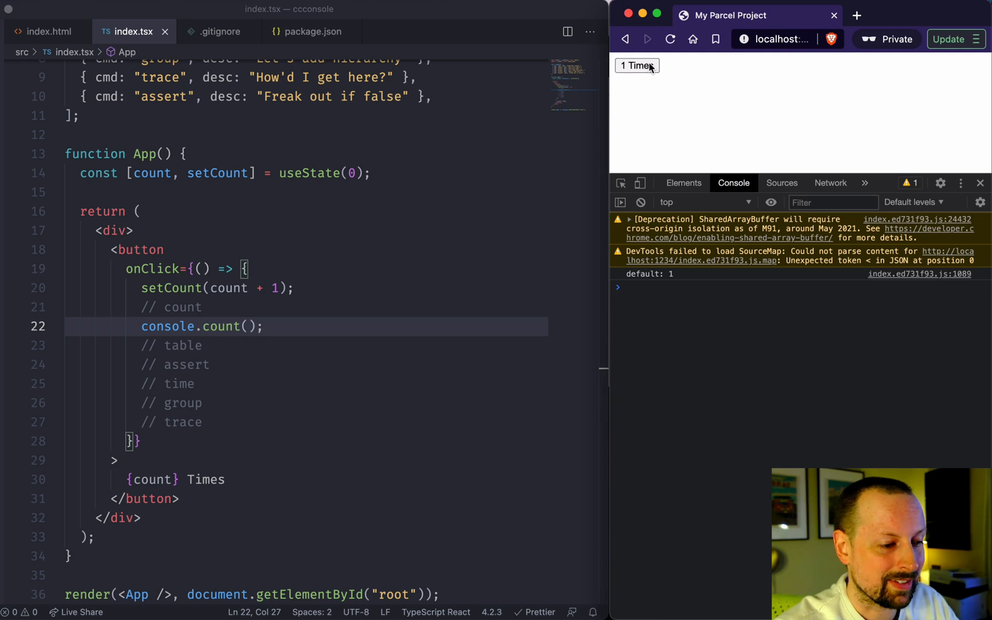
click(637, 66)
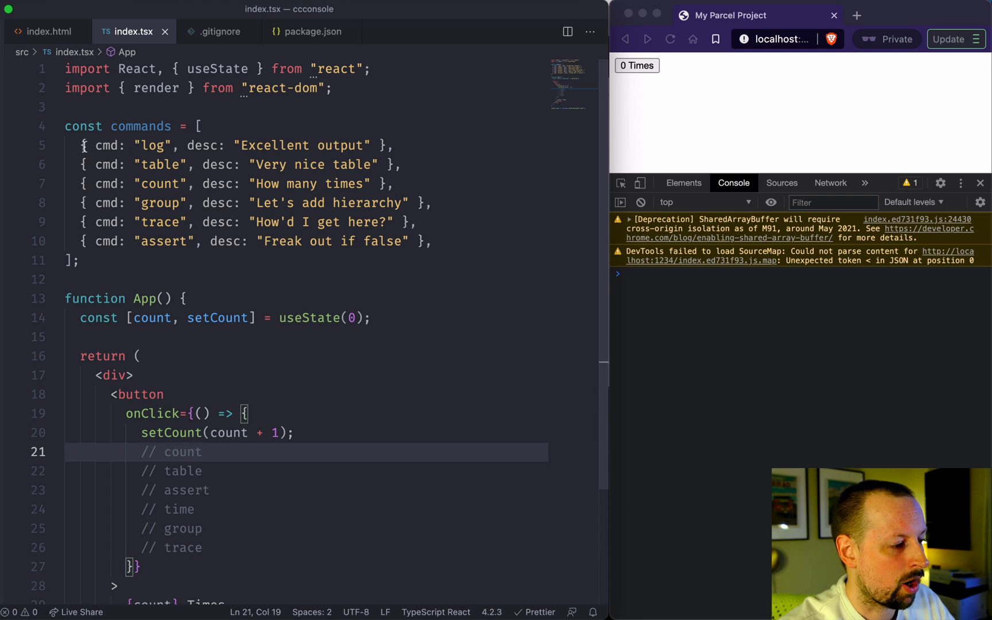
Log the commands array with console.log(commands) and run the handler
scroll(down, 3)
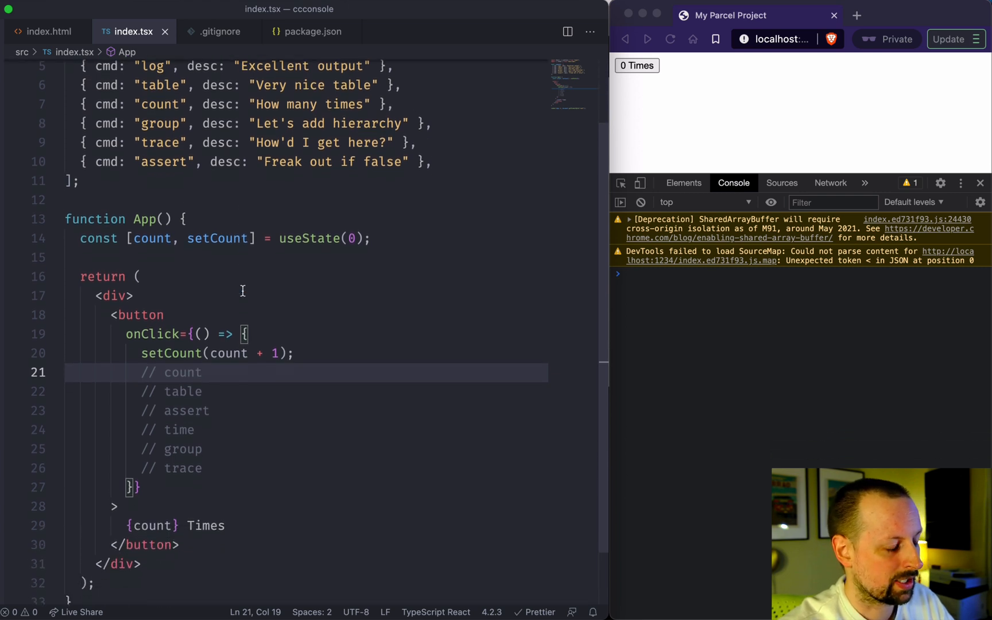
text(console.)
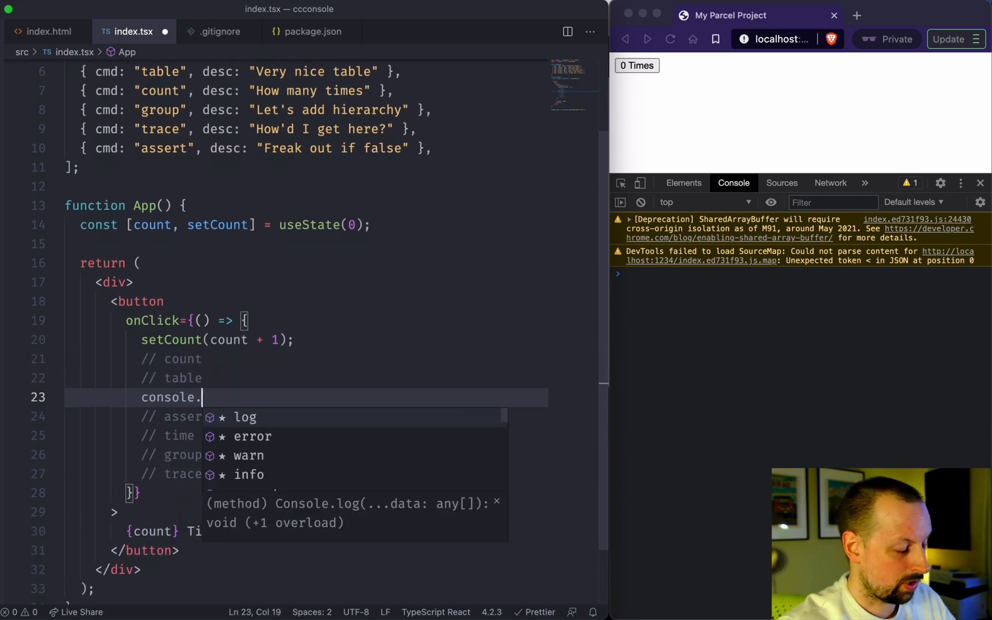
text(log(commands)
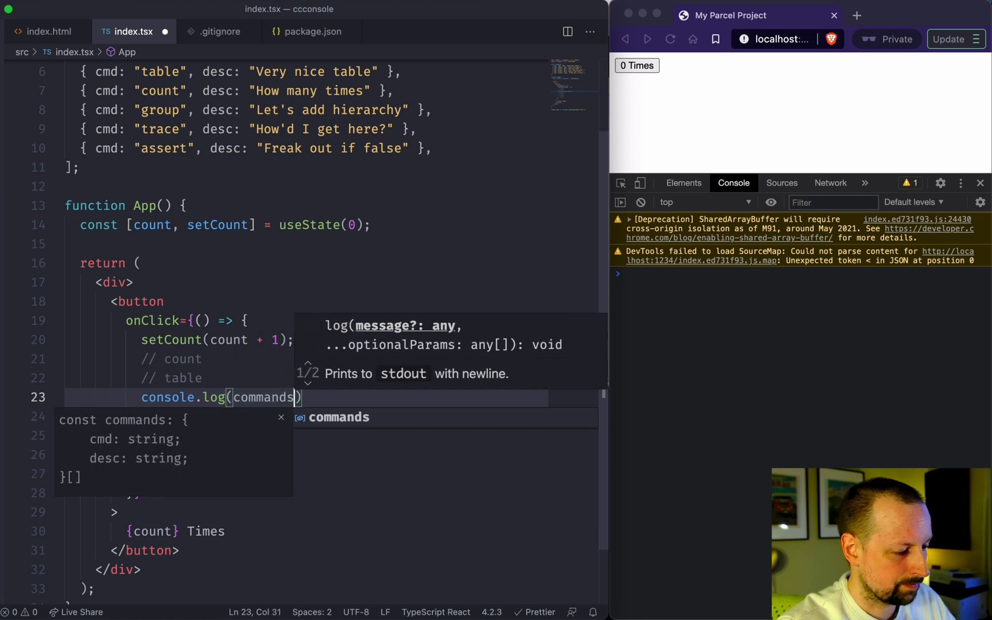
click(637, 65)
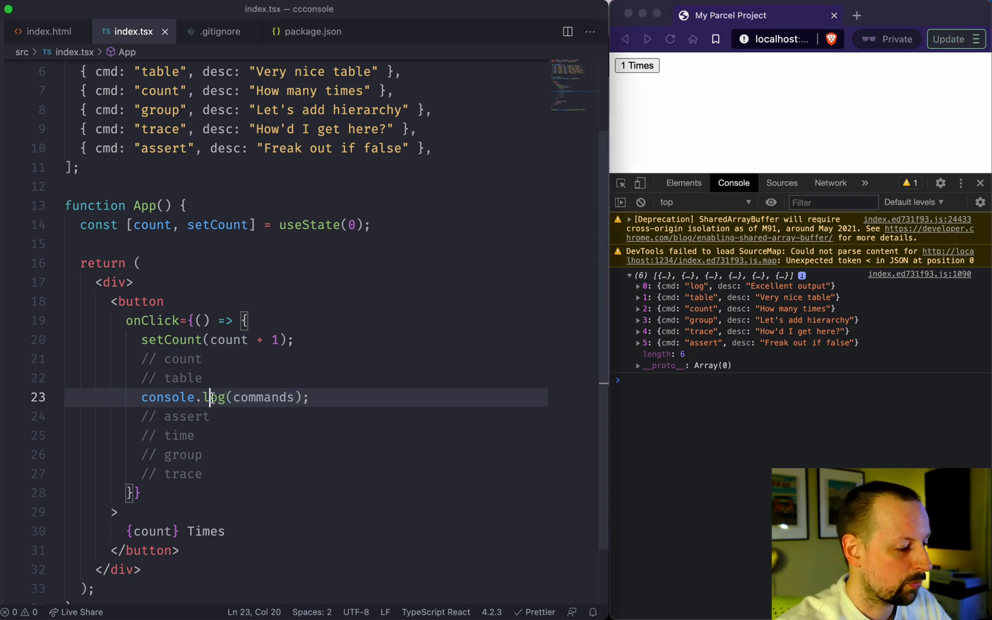
Switch the call to console.table and begin adding a cmd column argument
text(table)
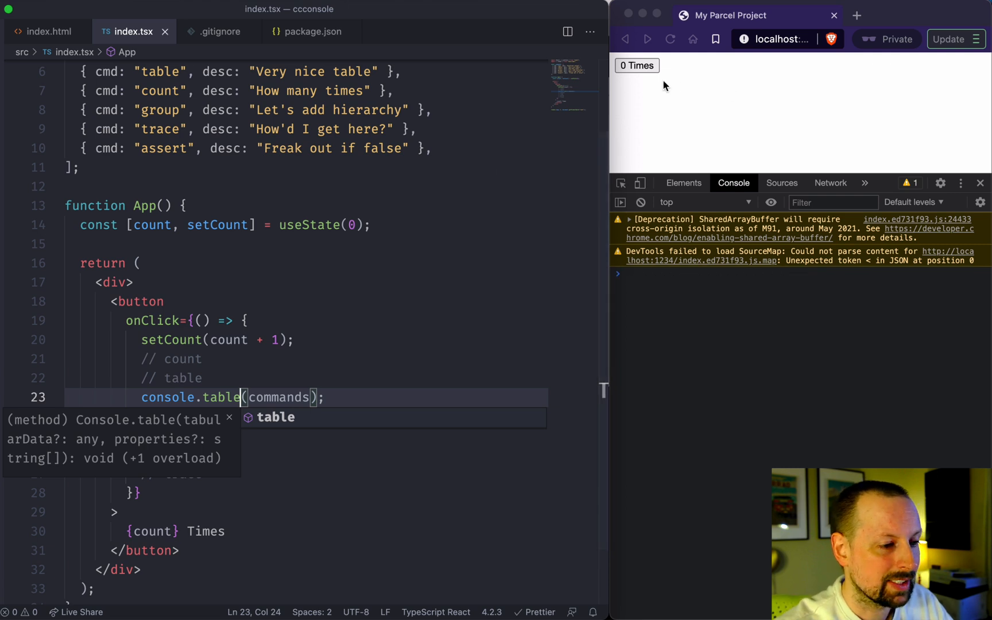
click(636, 65)
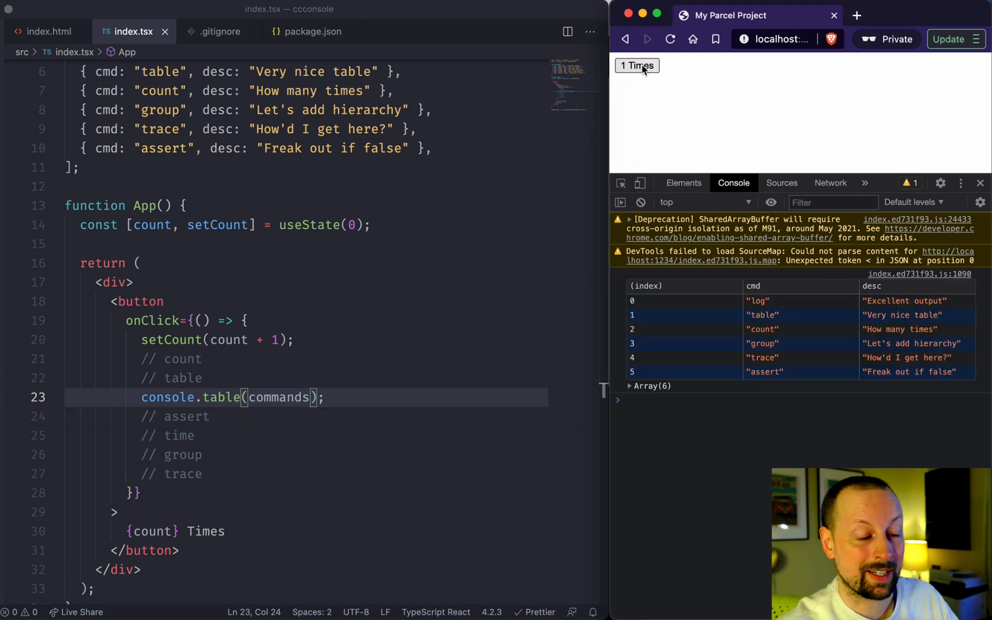
double_click(279, 397)
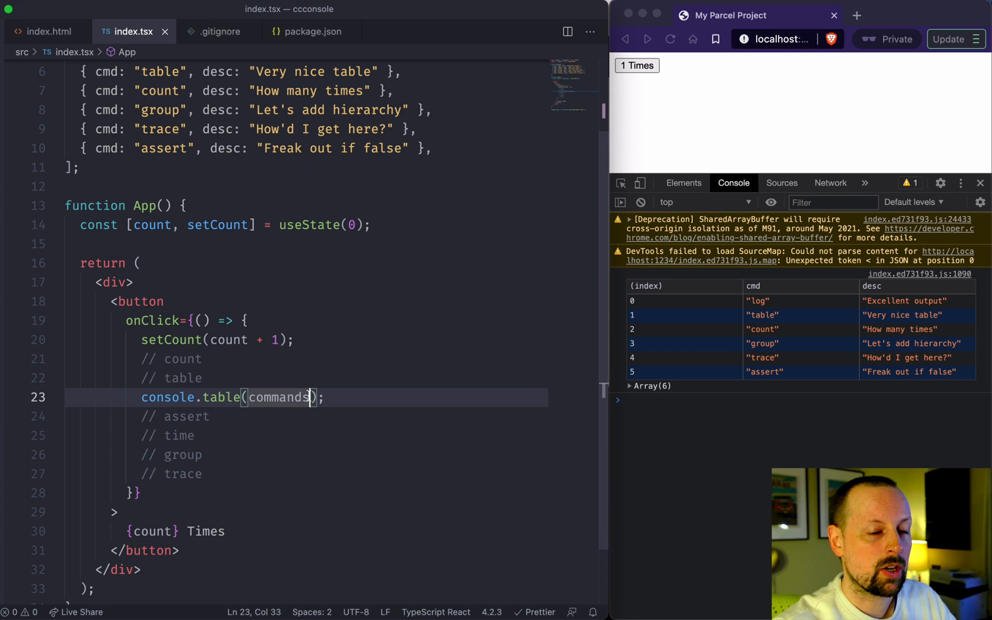
text(,)
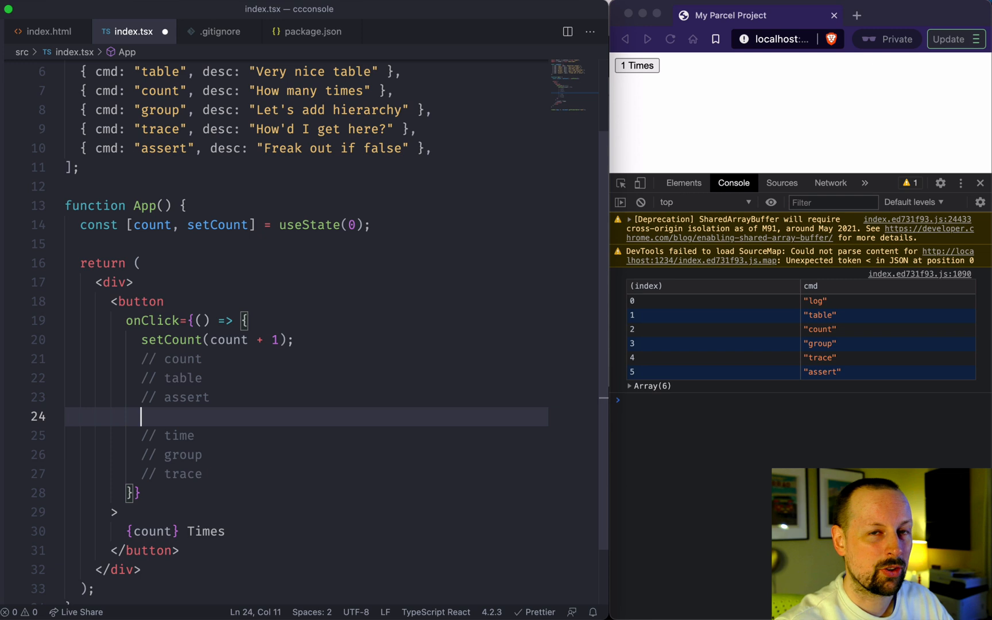
Add console.assert(count < 2, "Woathhh…") and click the button until the assertion fails
text(console.assert()
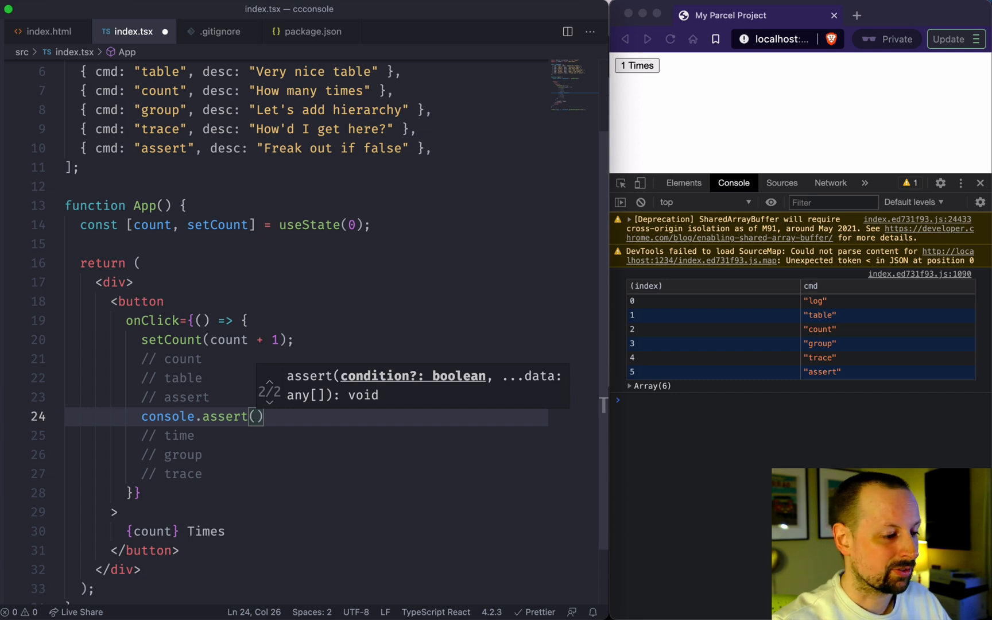
text(c)
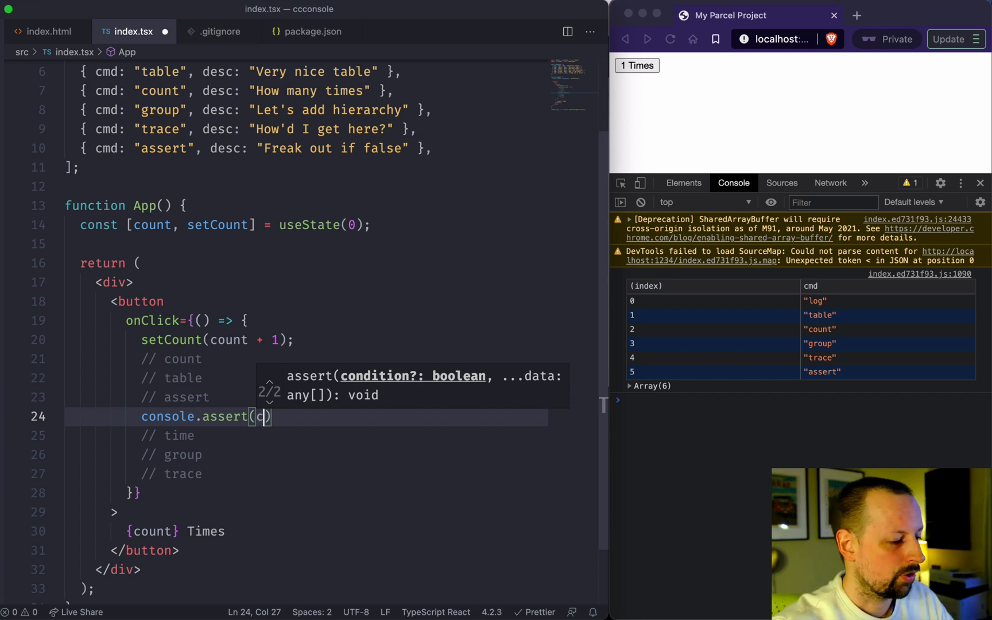
text(ount < 2)
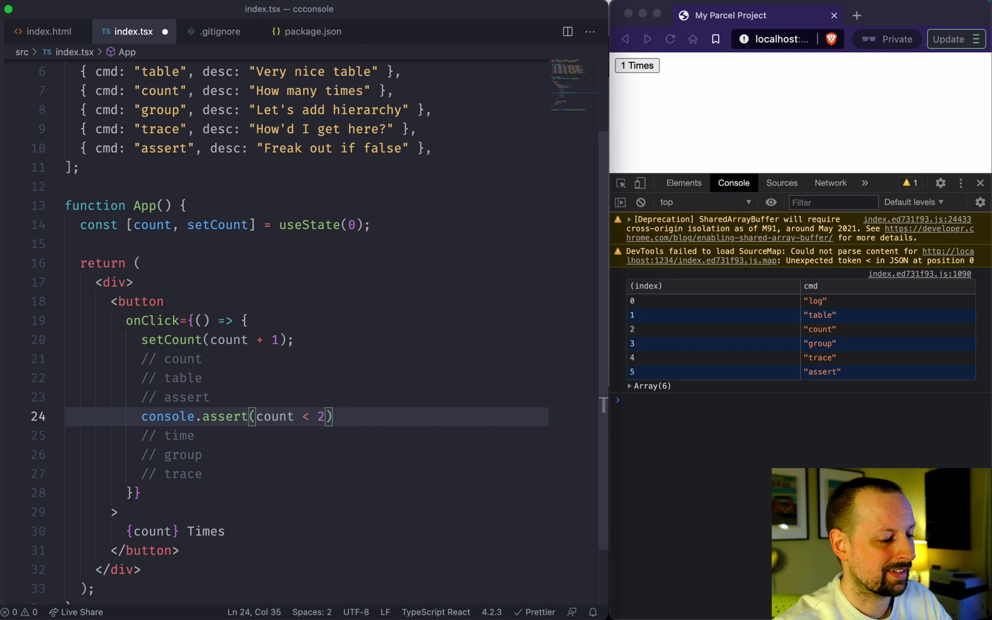
text(, "Woathhh")
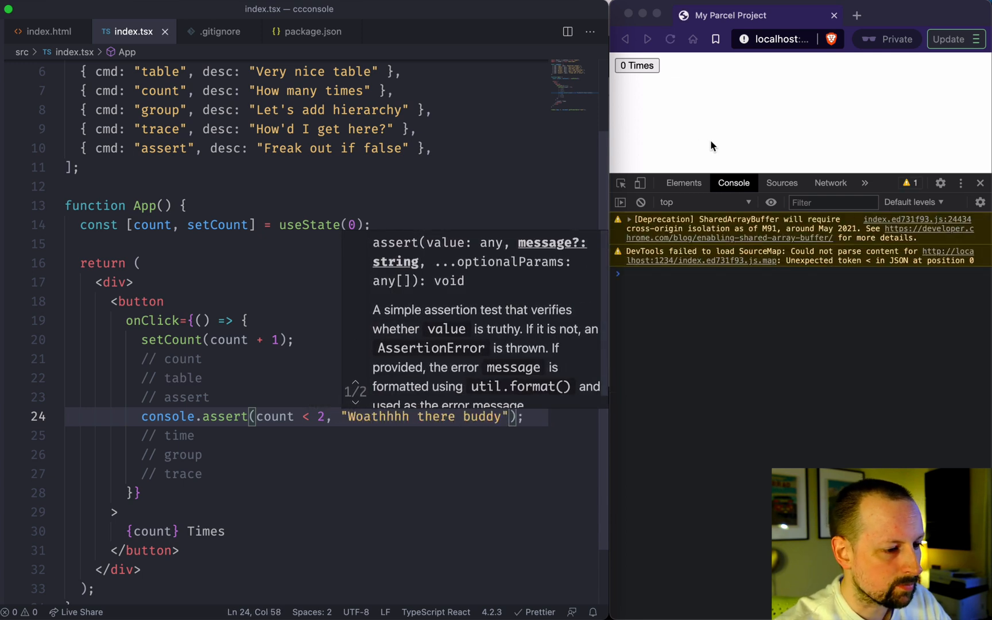
click(637, 66)
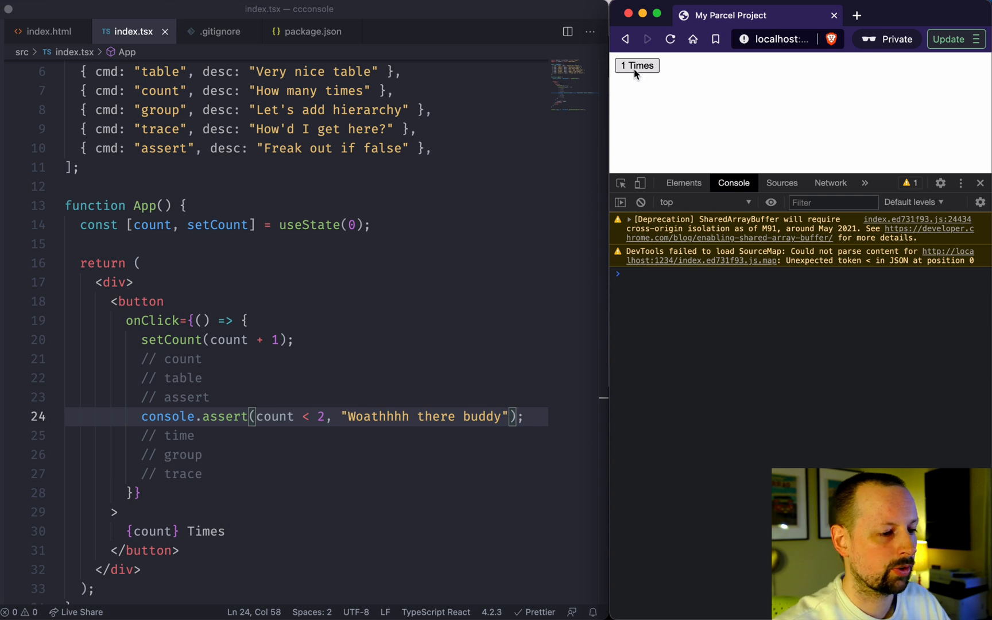
click(636, 66)
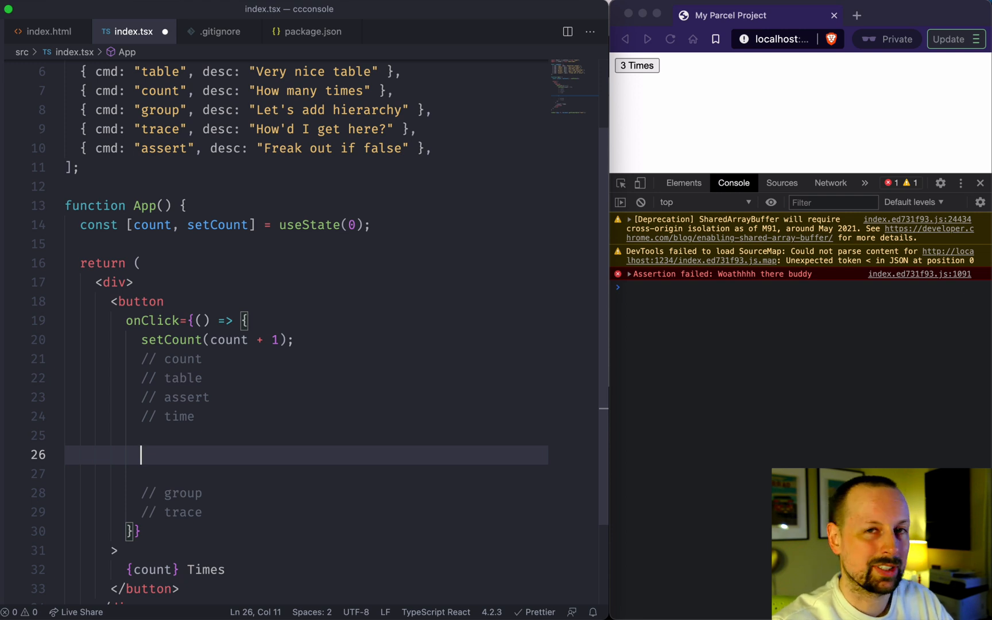
Declare function maxChildren() returning a reduce over all "*" elements, starting from document.body
text(f)
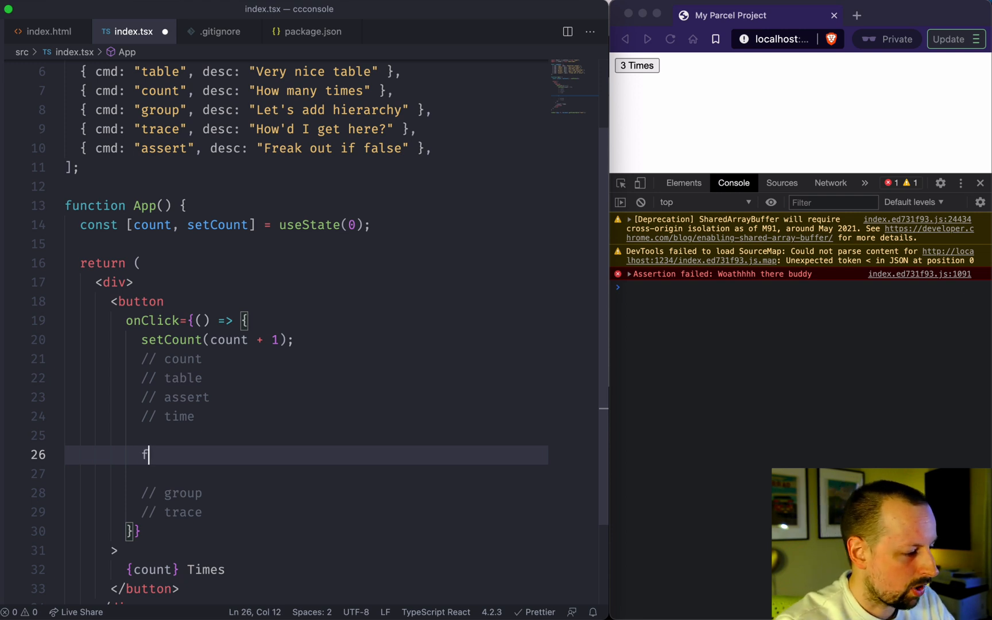
text(unction max)
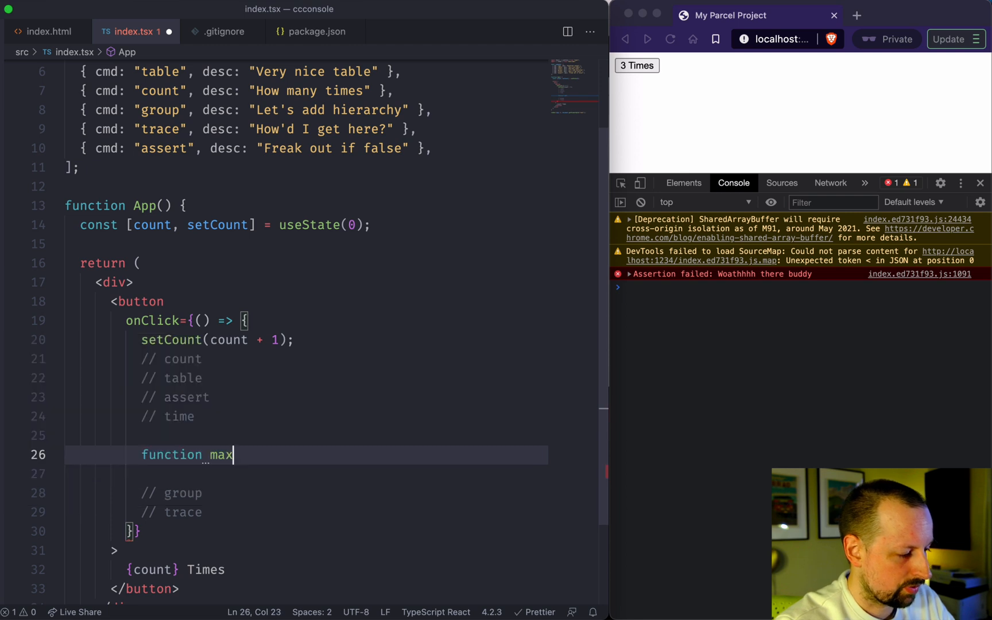
text(Children() {)
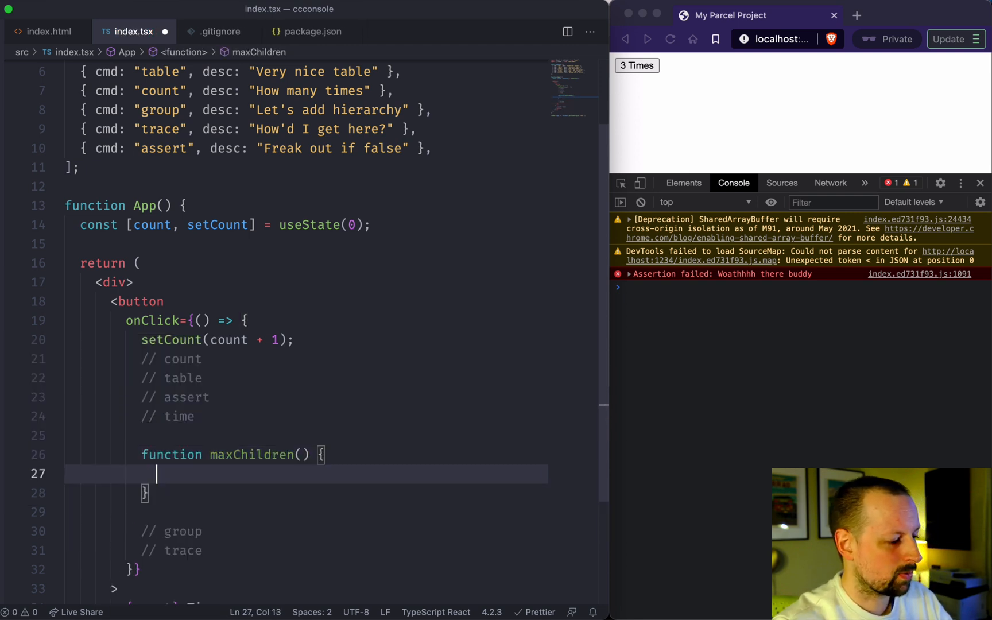
text(return [...document.querySelectorAll()
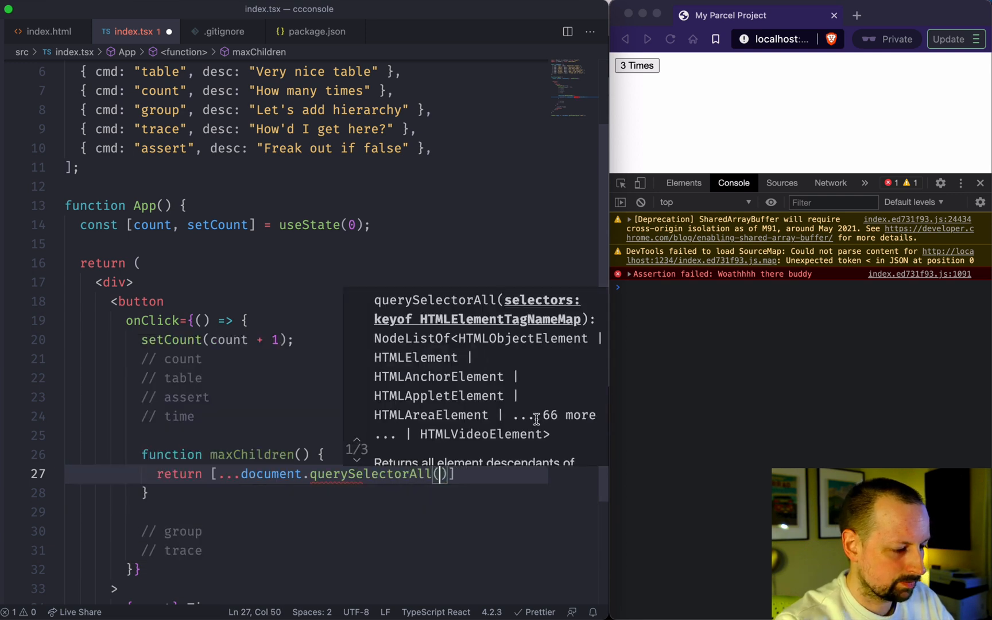
text("*")
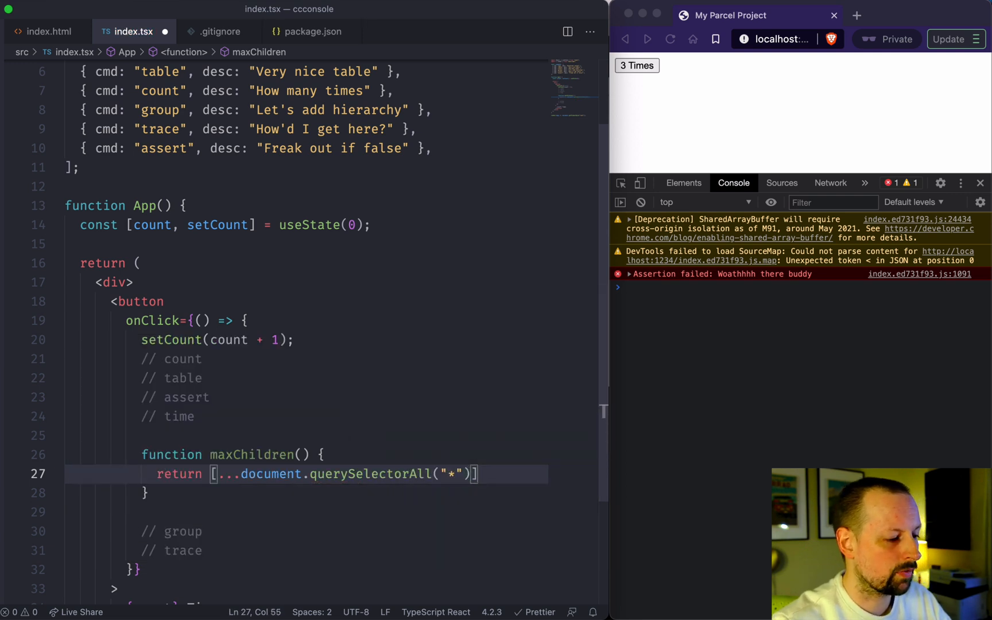
text(.reduce(() => {},)
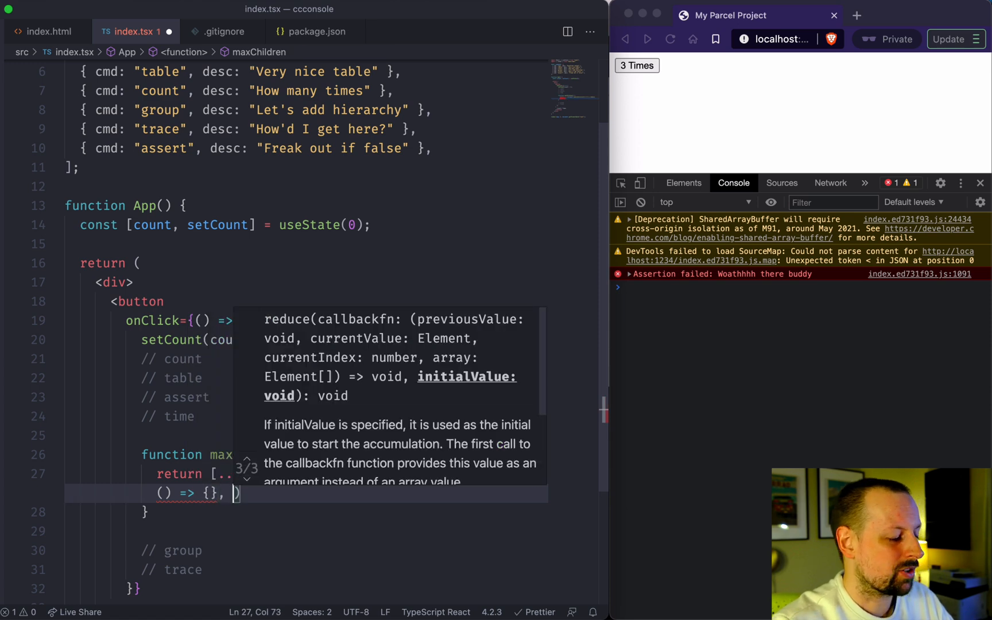
text(document.body)
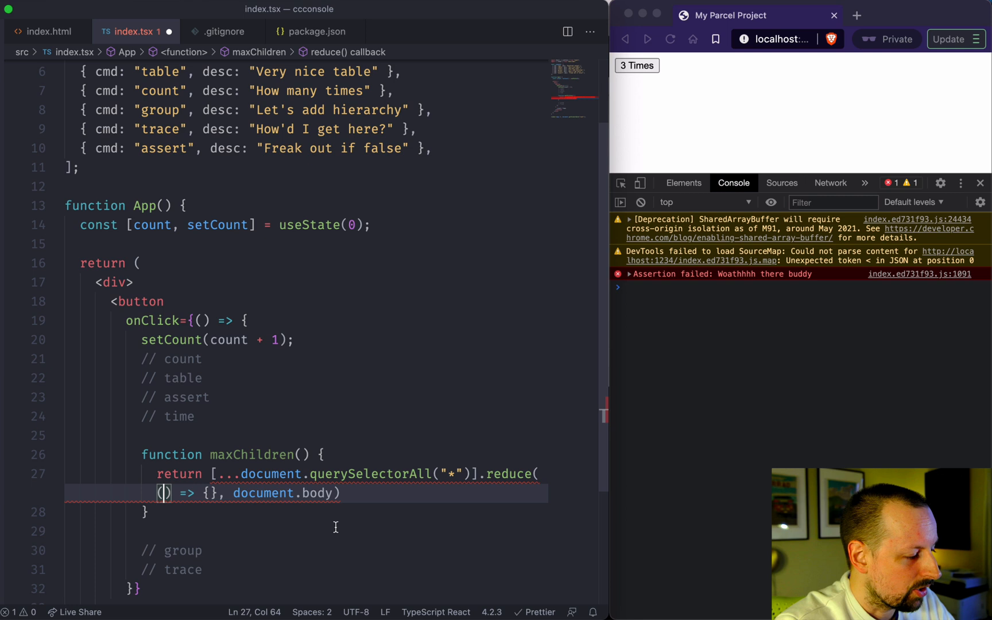
Write the callback (max, cur) => cur.children.length > max.children.length ? cur : max
text(max, cur)
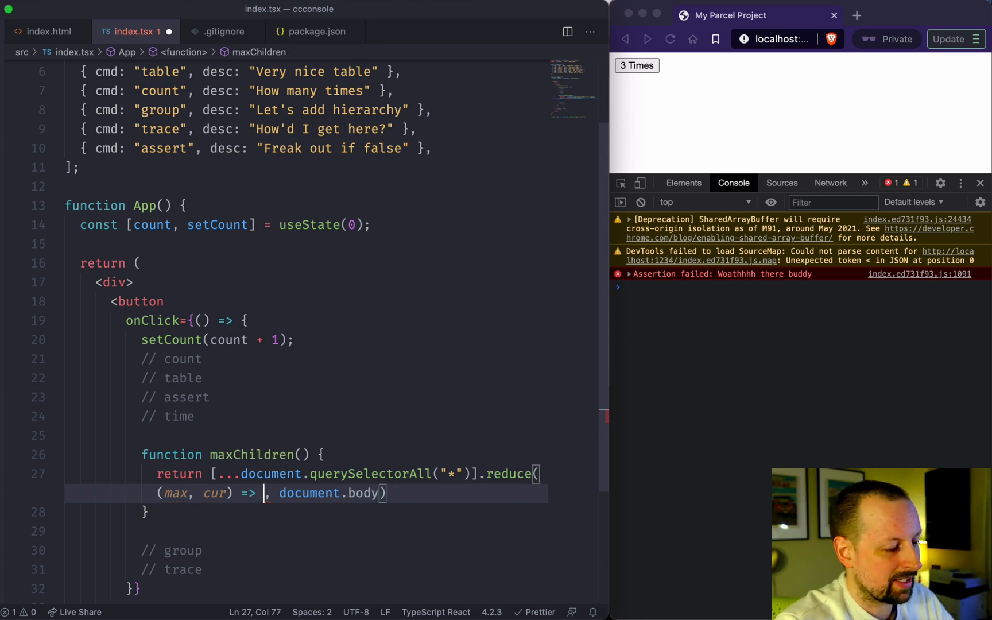
text(cur.children.)
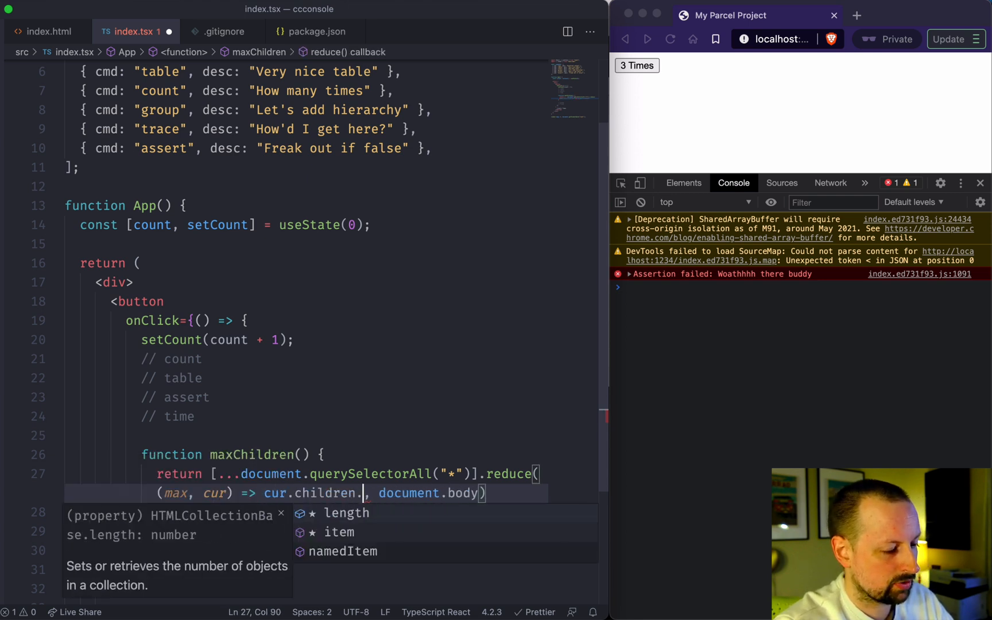
text(length >)
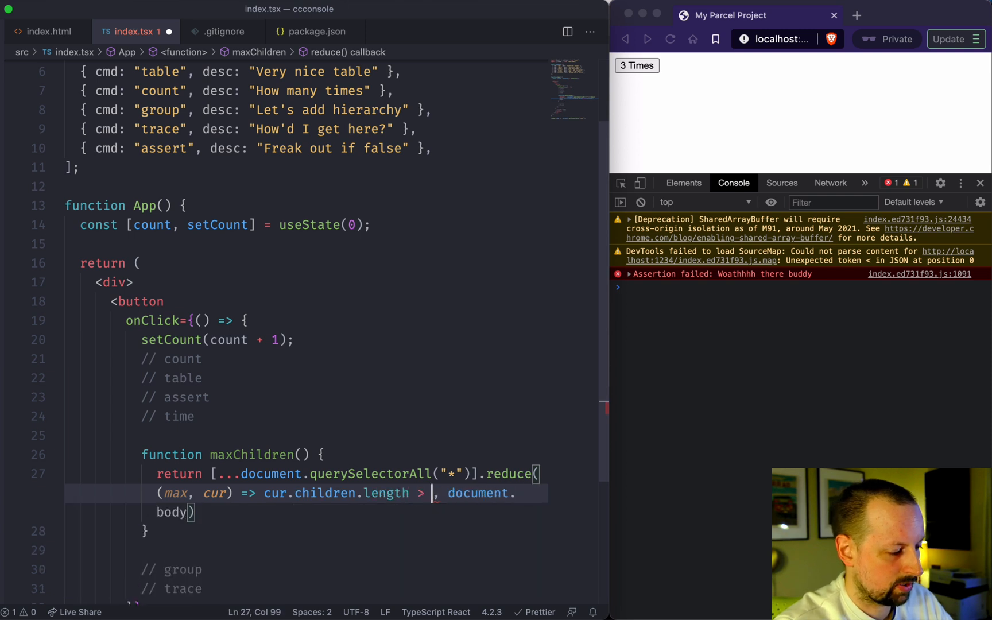
text(max.children.length ?)
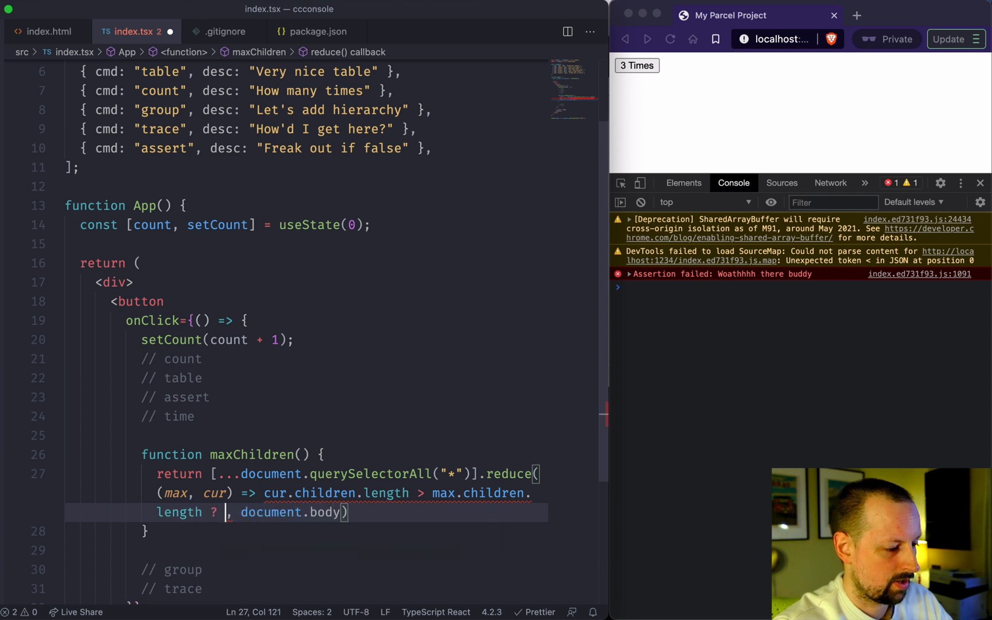
text(cur)
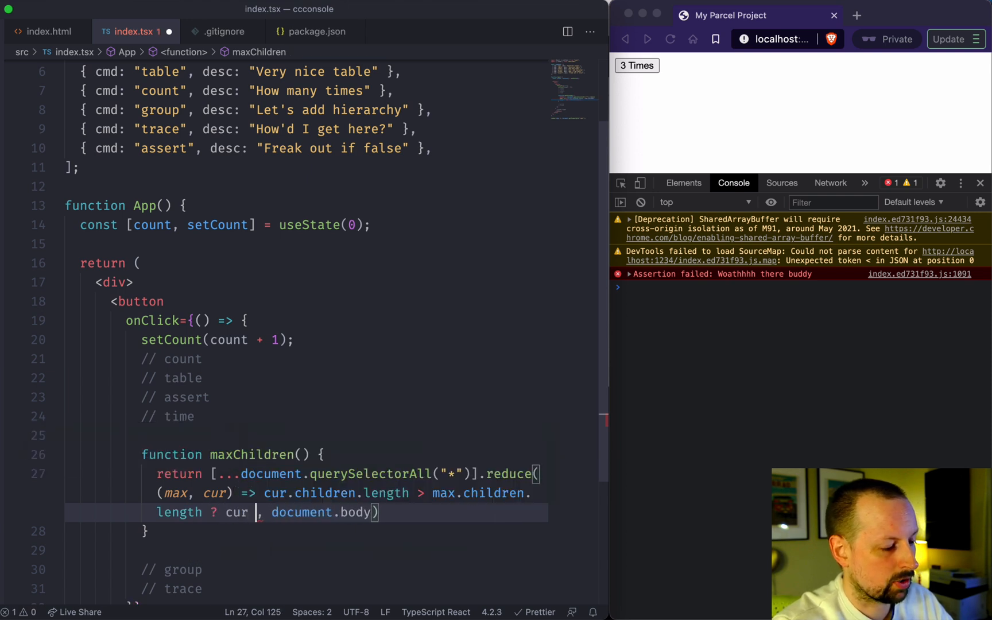
text(: max)
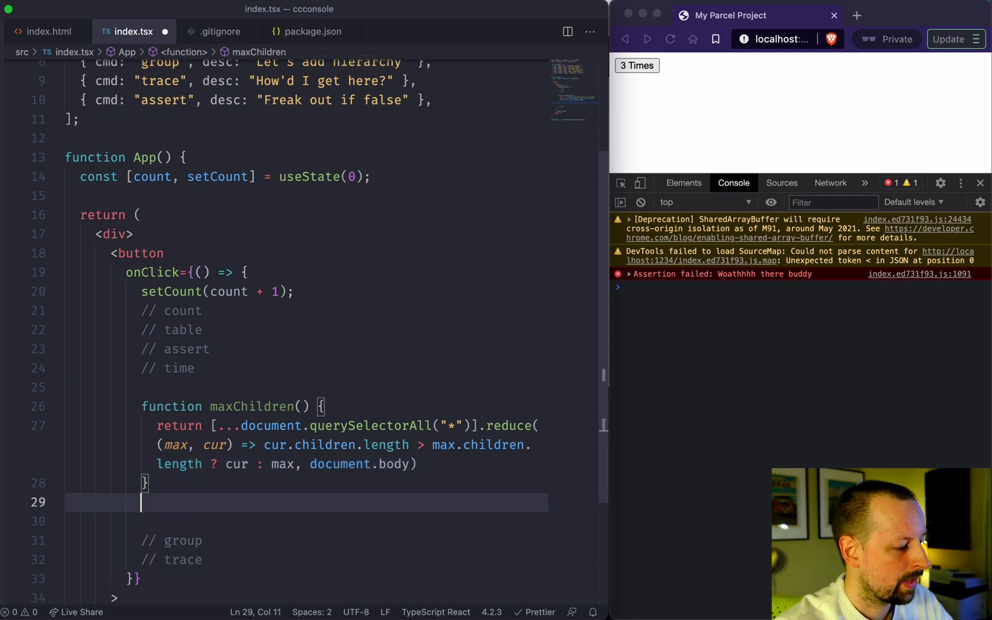
Add console.log(maxChildren()) below the function to print the element with most children
text(console.log)
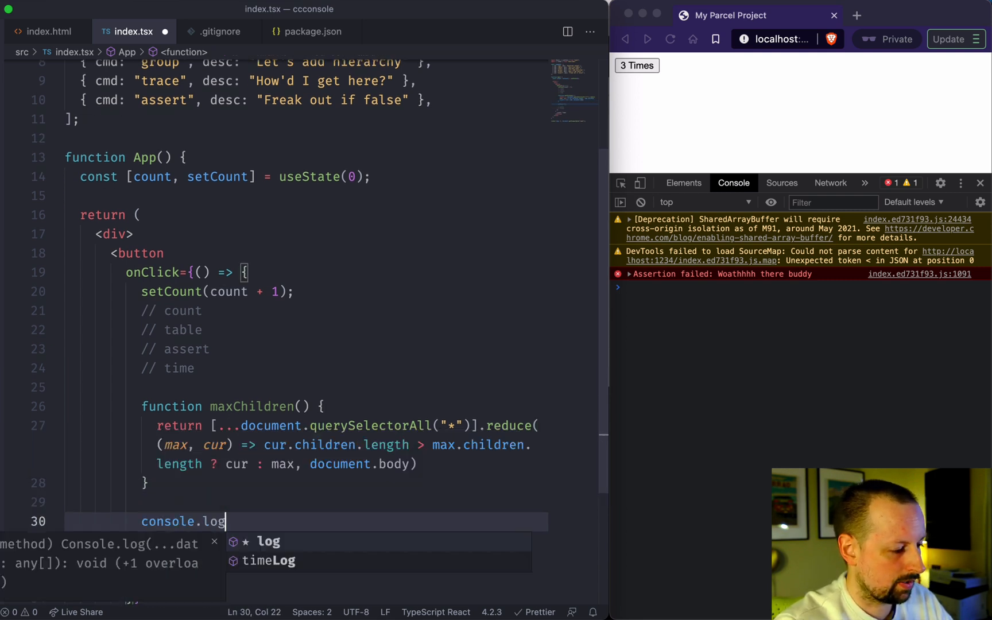
text((maxChildren());)
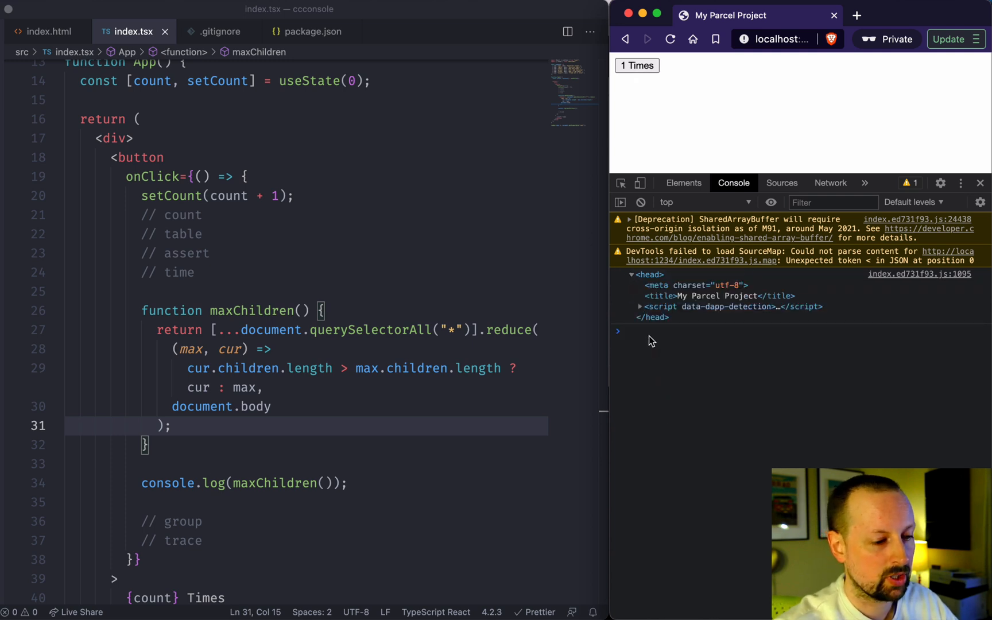
mouse_move(570, 399)
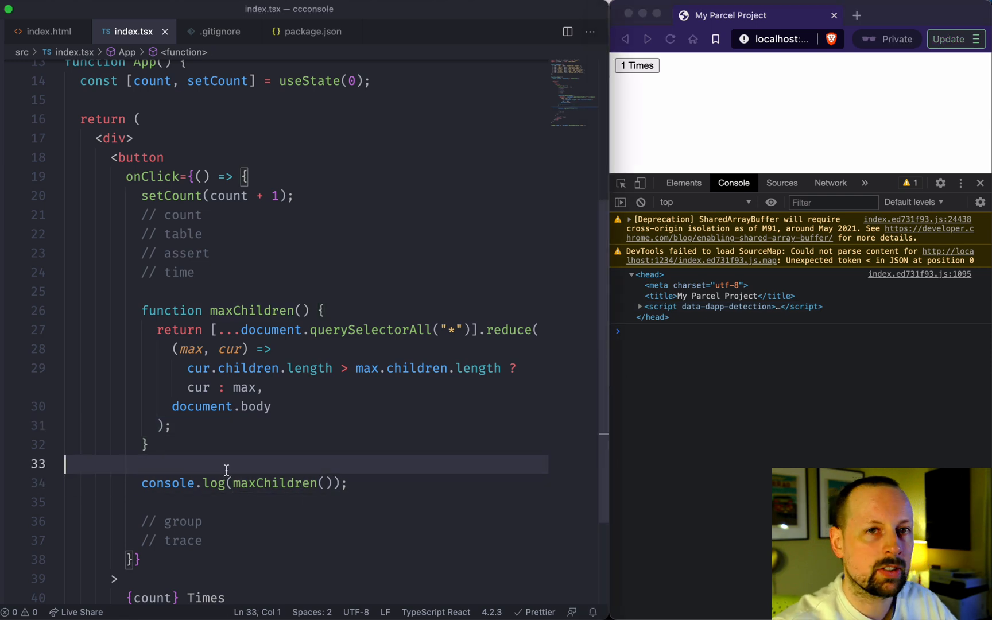
text(console.time(')
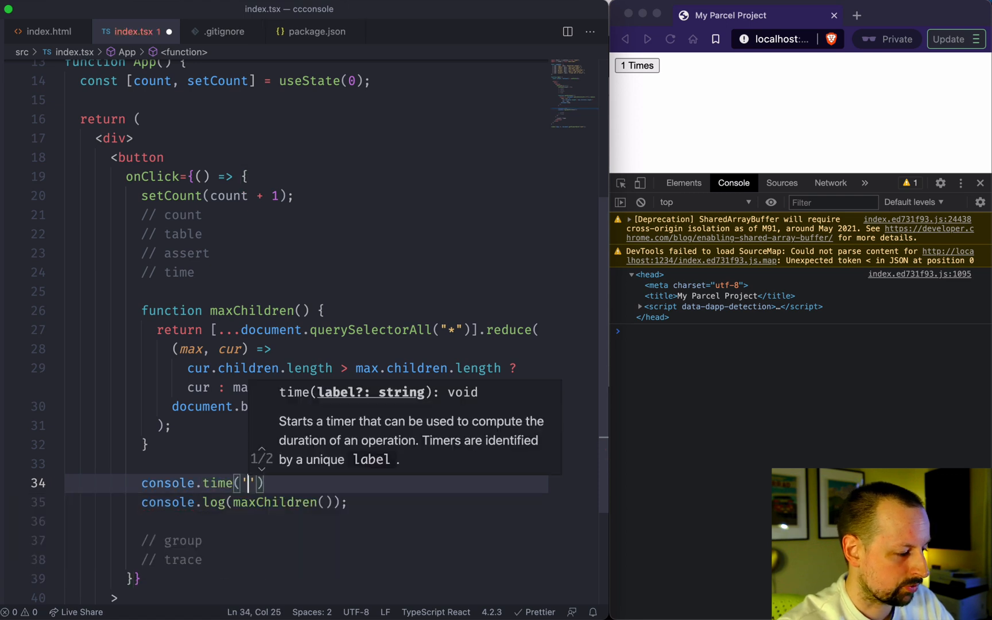
Wrap the maxChildren log in console.time/timeEnd labelled "Max" and run it repeatedly
text(Max)
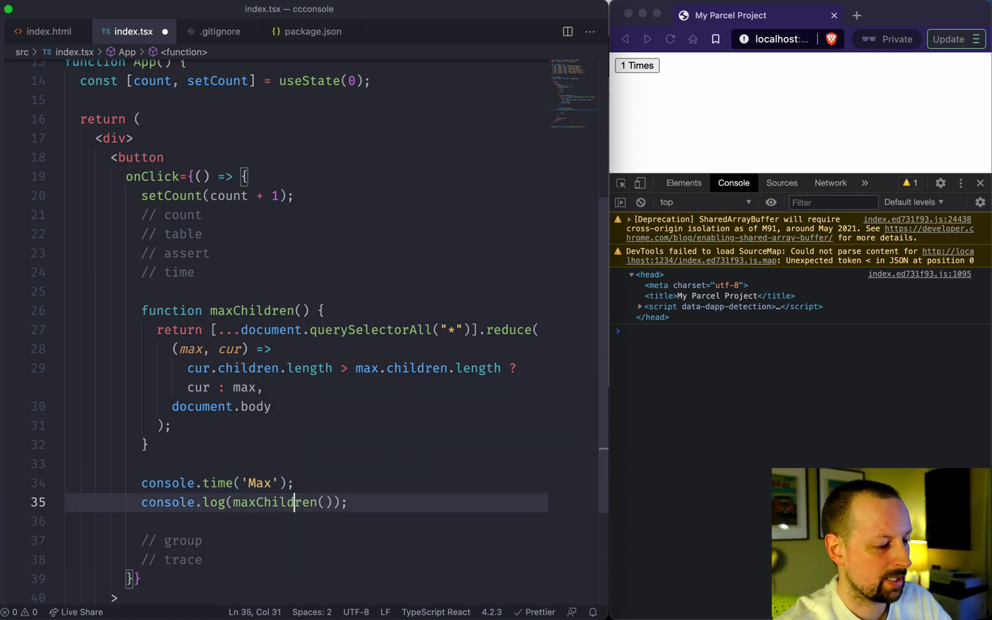
text(console.timeEnd();)
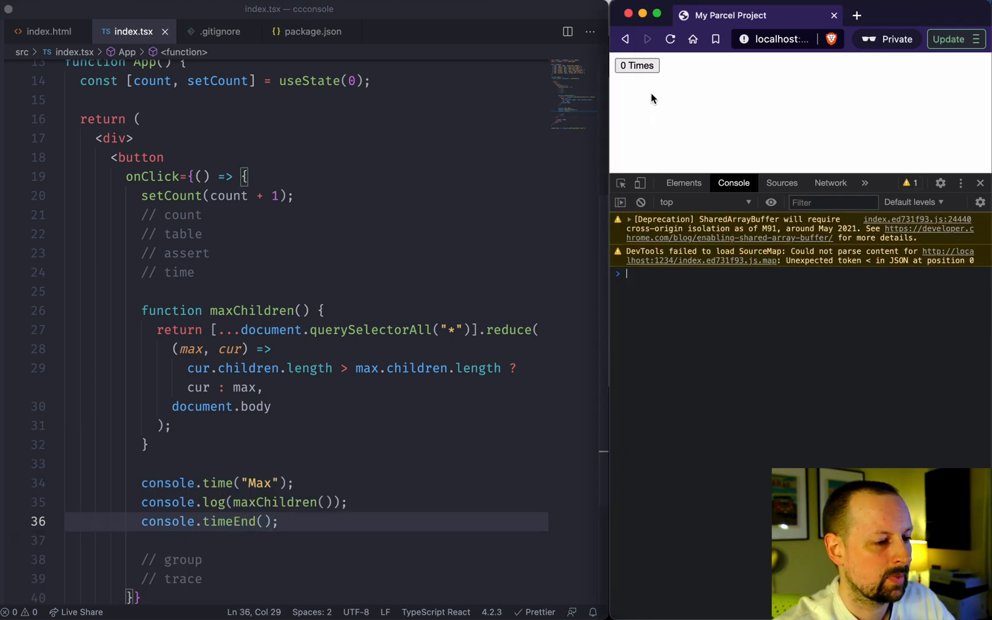
click(637, 66)
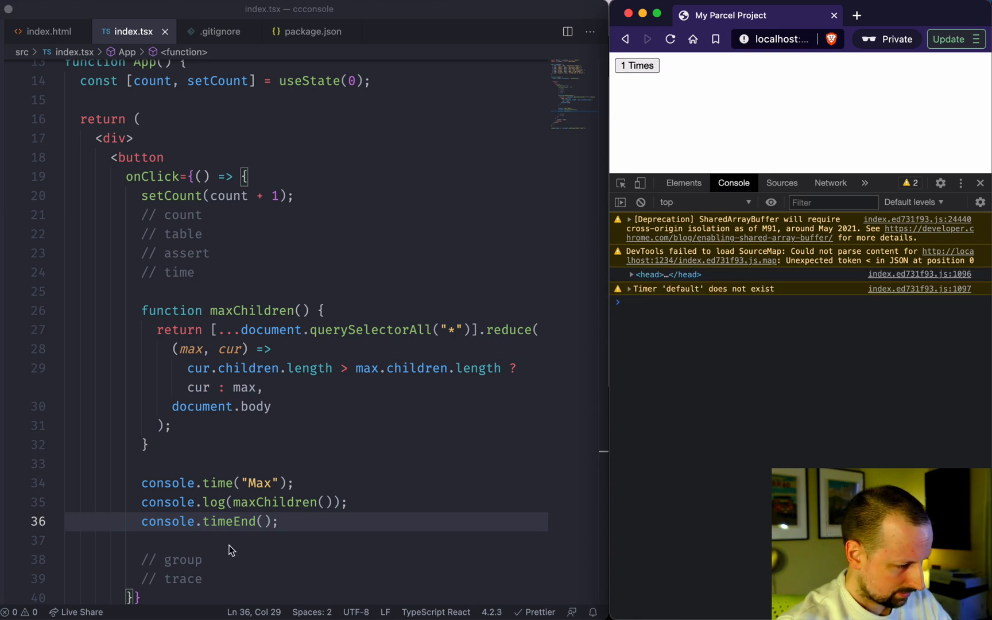
mouse_move(265, 536)
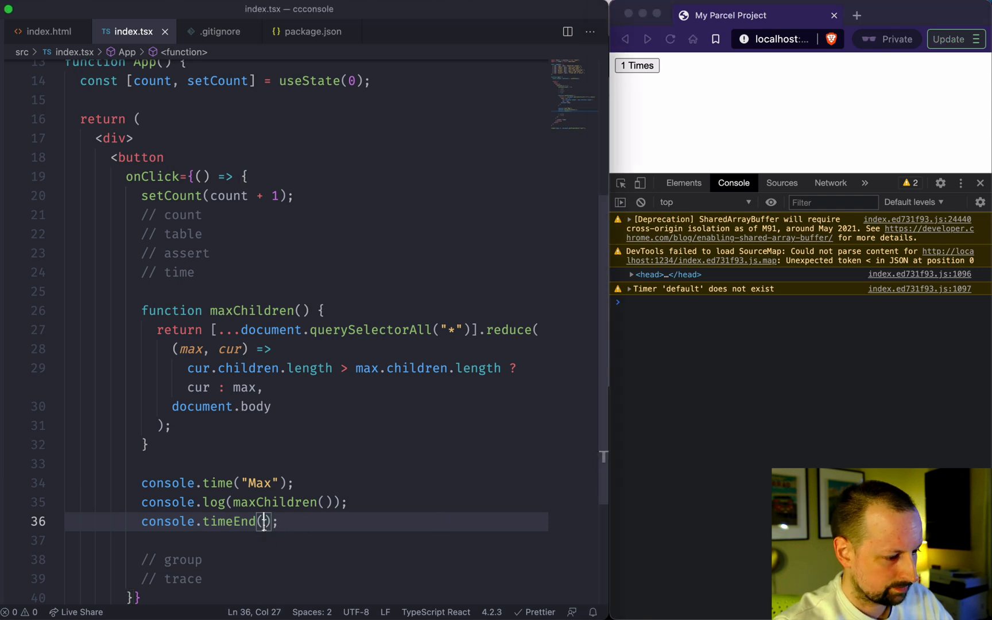
text("Max")
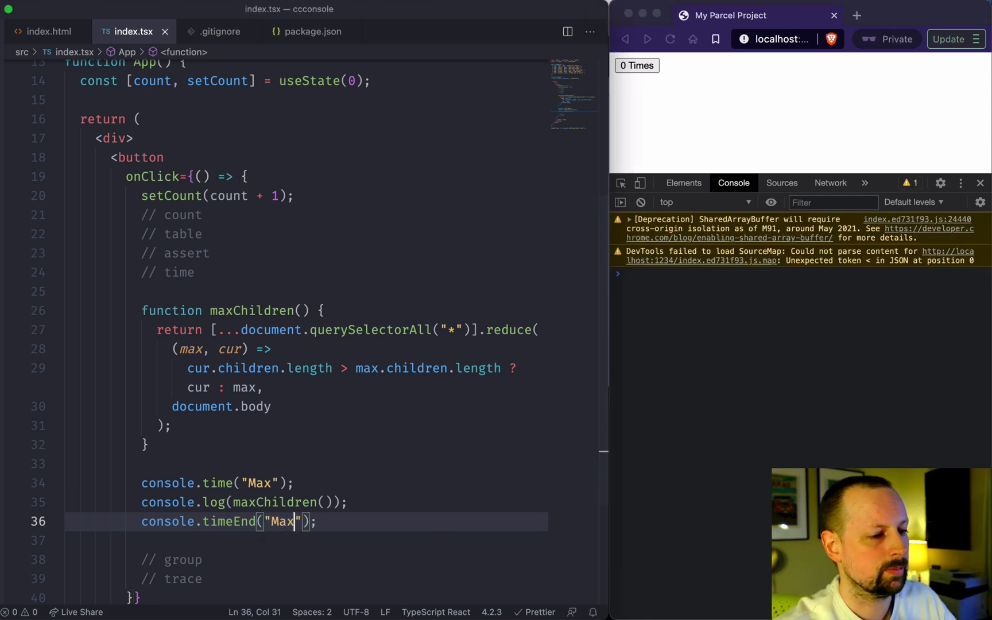
click(636, 65)
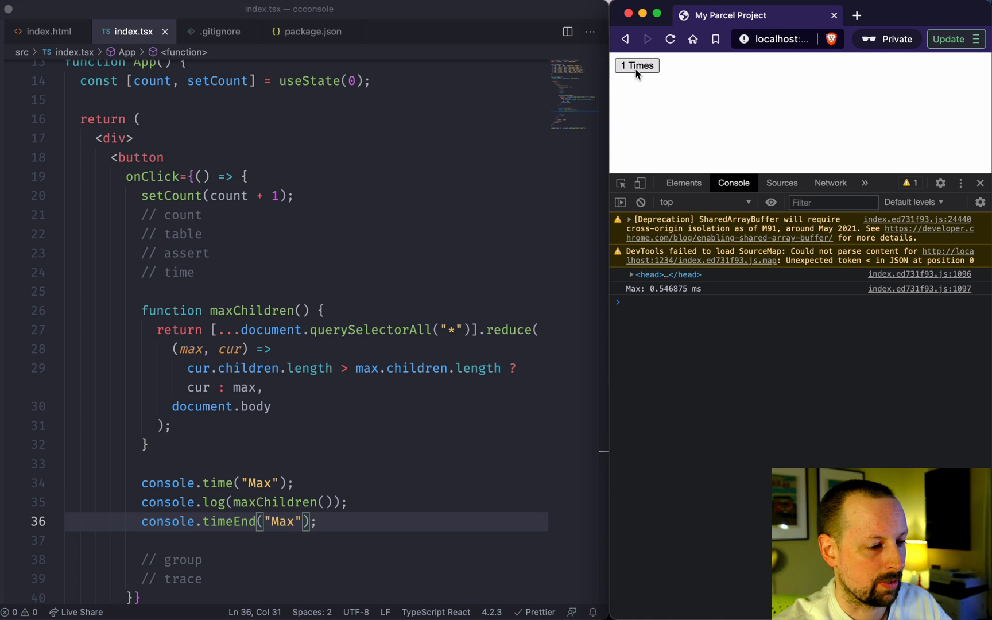
click(636, 66)
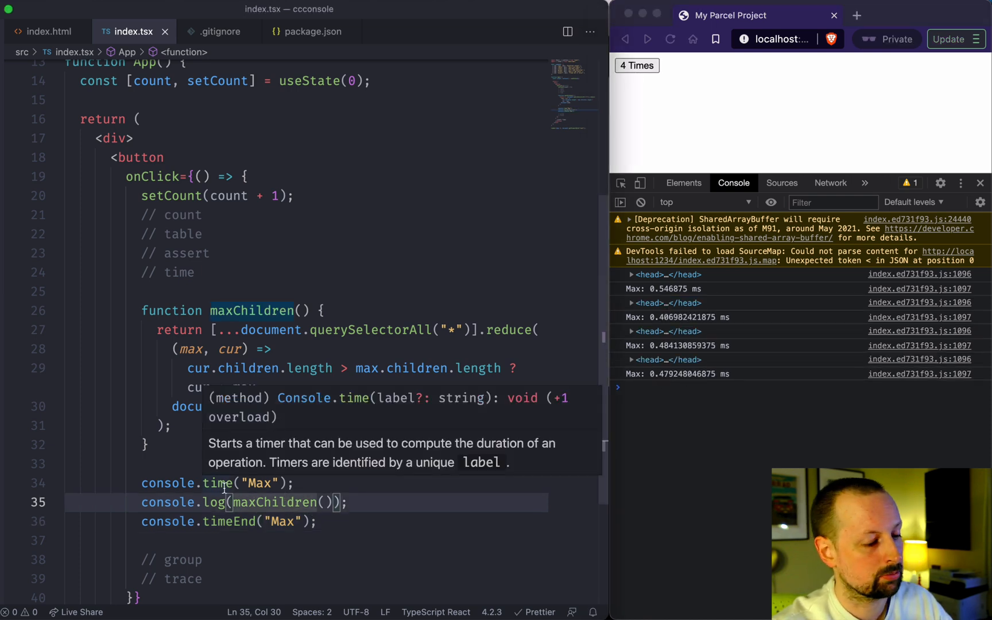
click(323, 522)
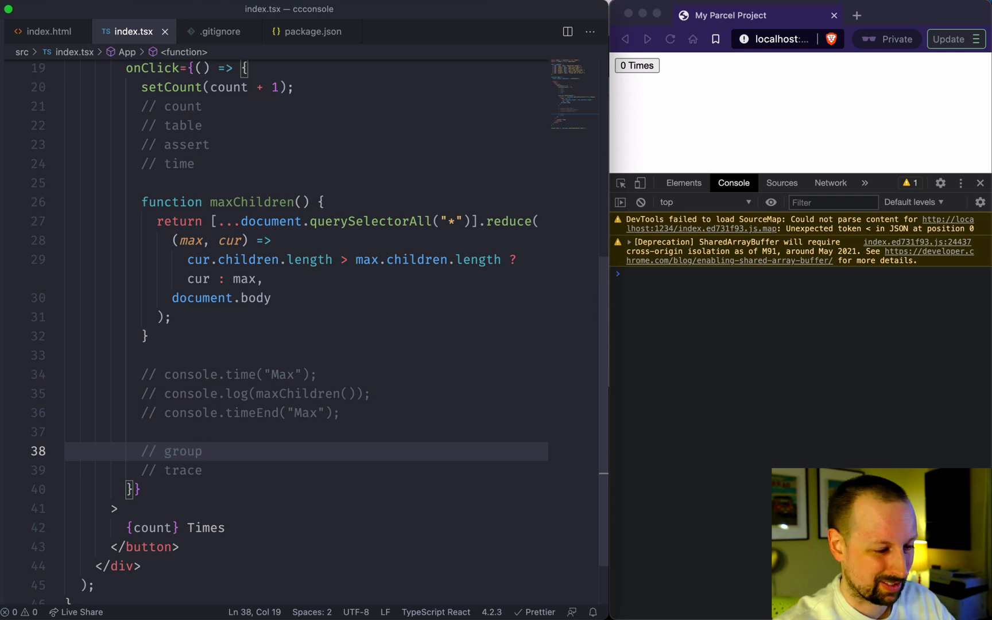
Write function tree(node) logging node.nodeName, call tree(document), and test it
key(Enter)
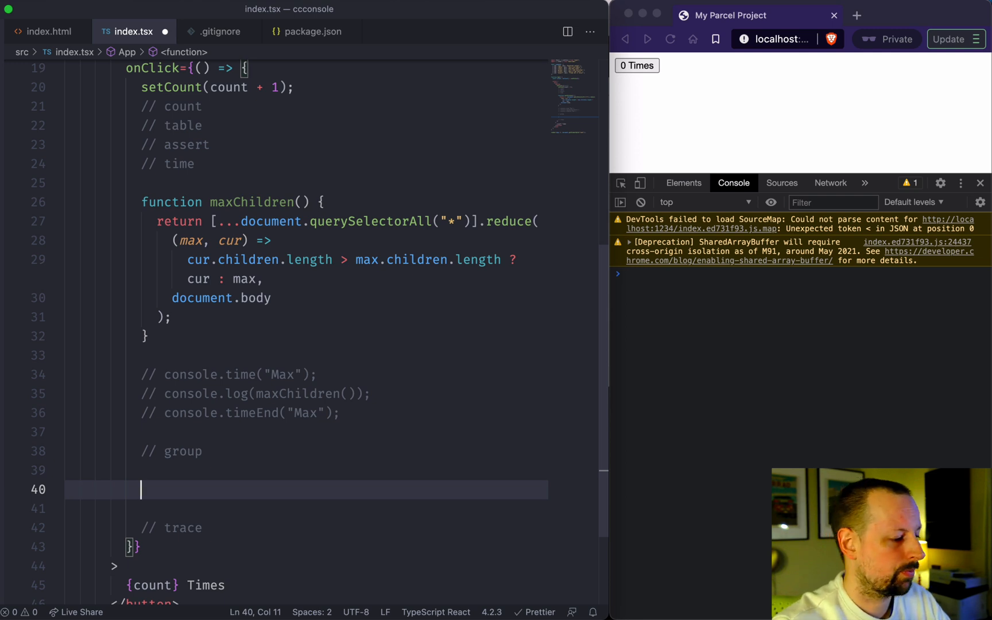
text(function tree()
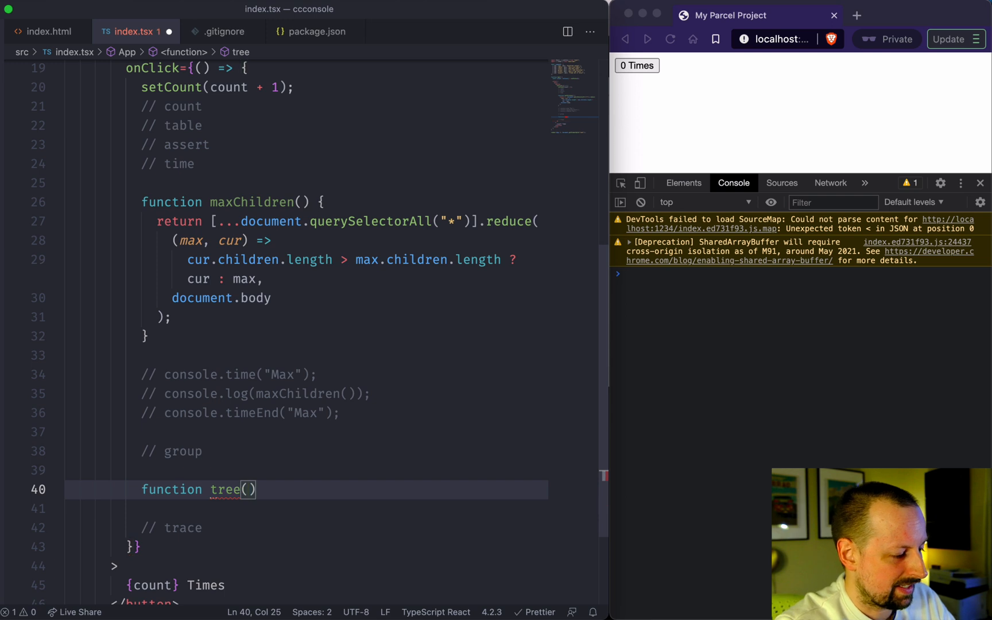
text(node)
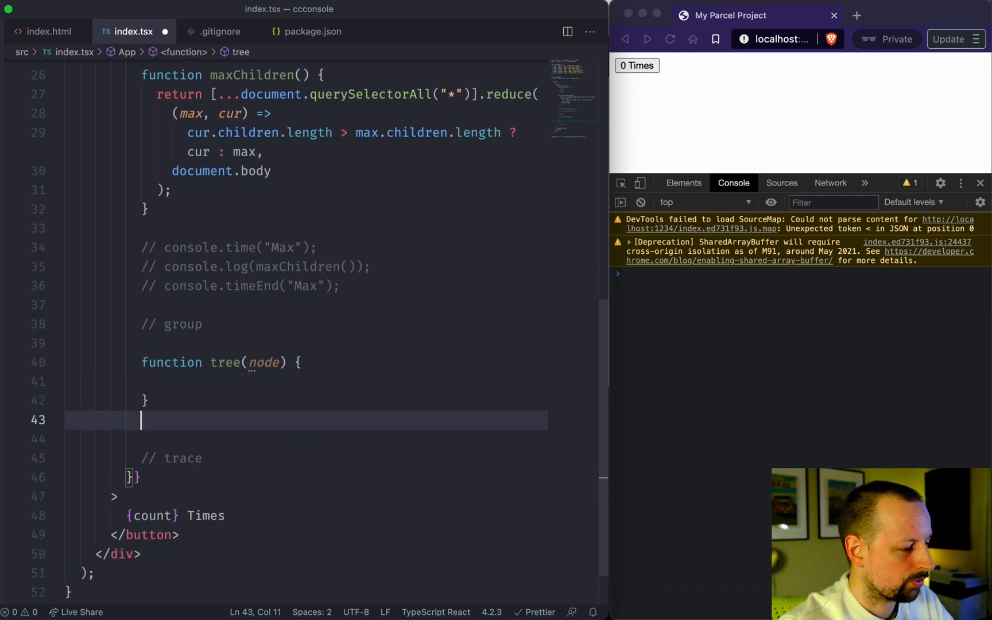
text(tree(document)
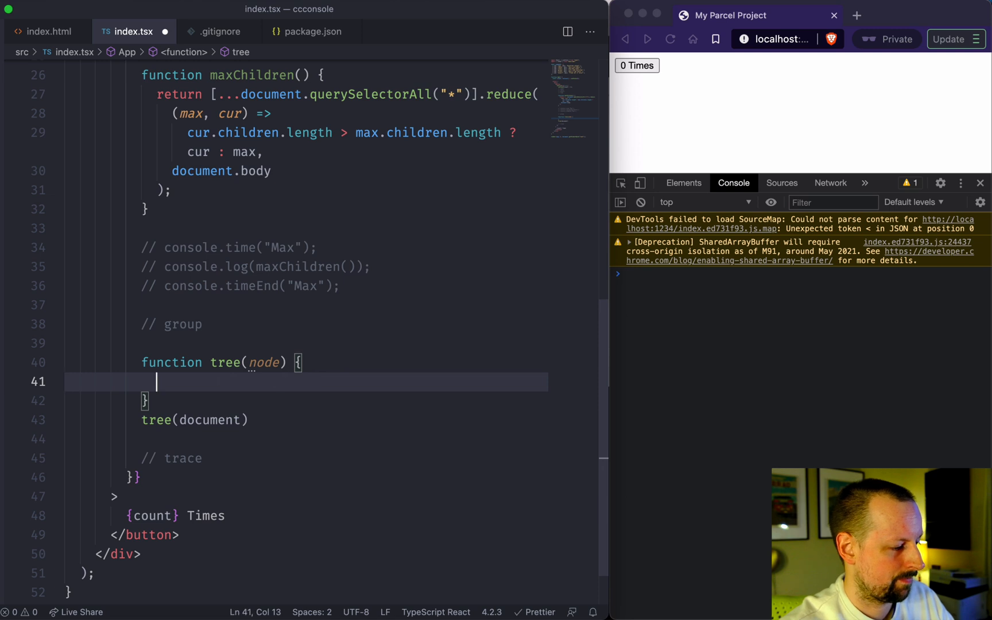
text(console.)
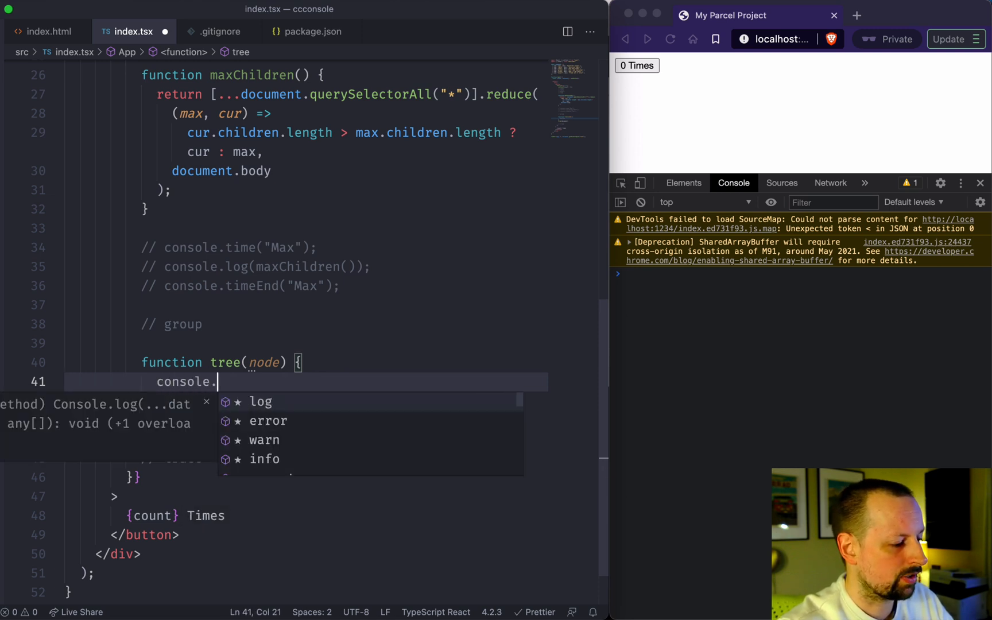
text(log(n)
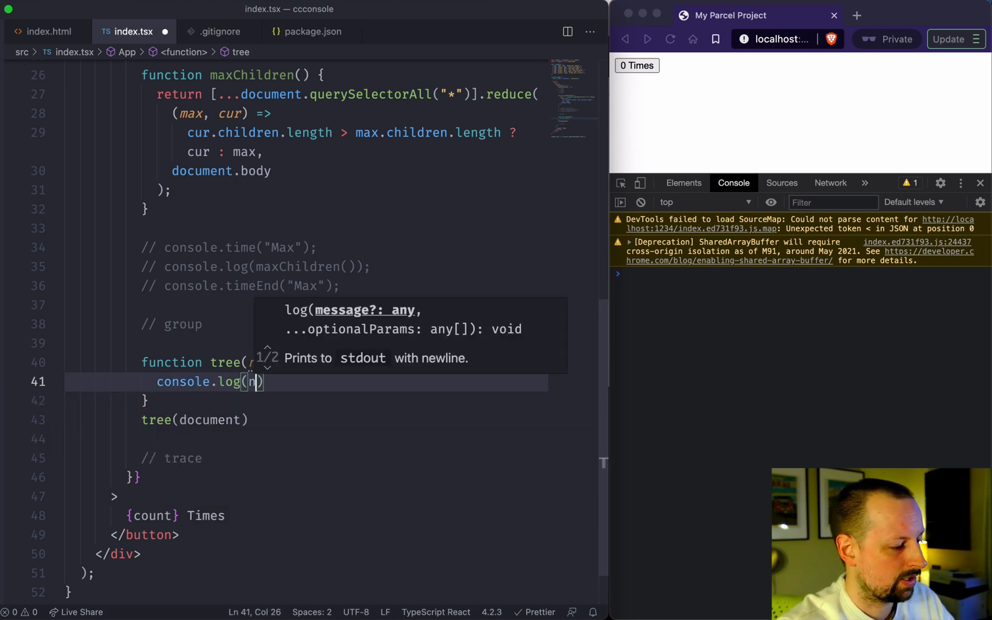
text(ode.nodeName)
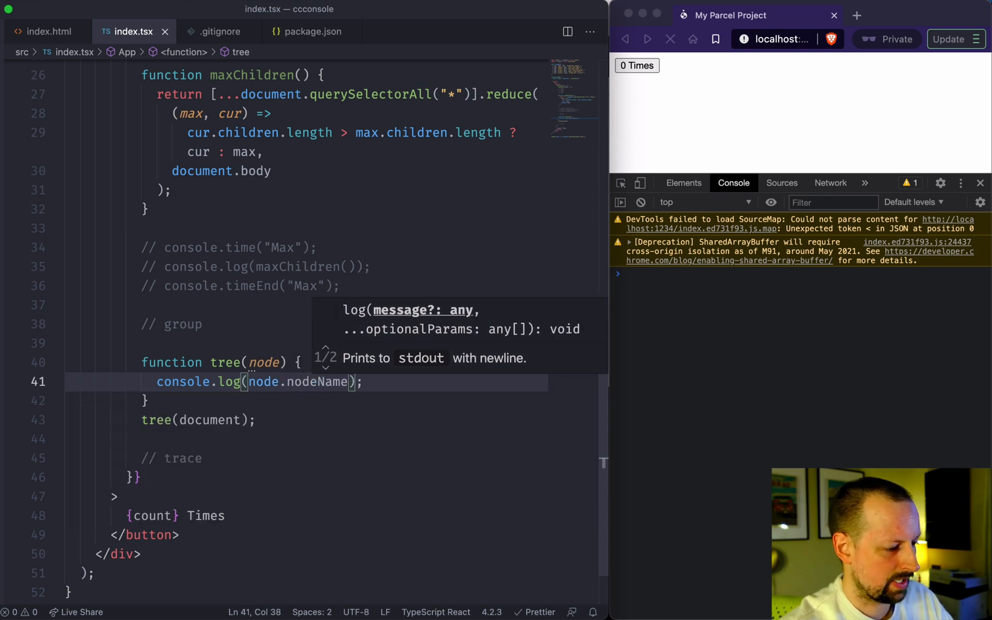
click(637, 66)
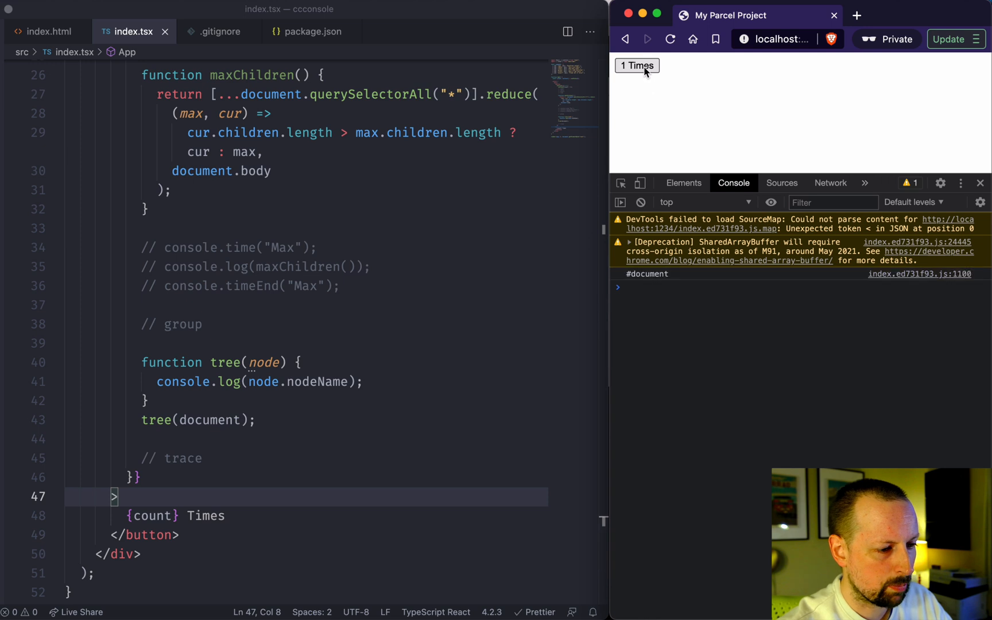
mouse_move(390, 382)
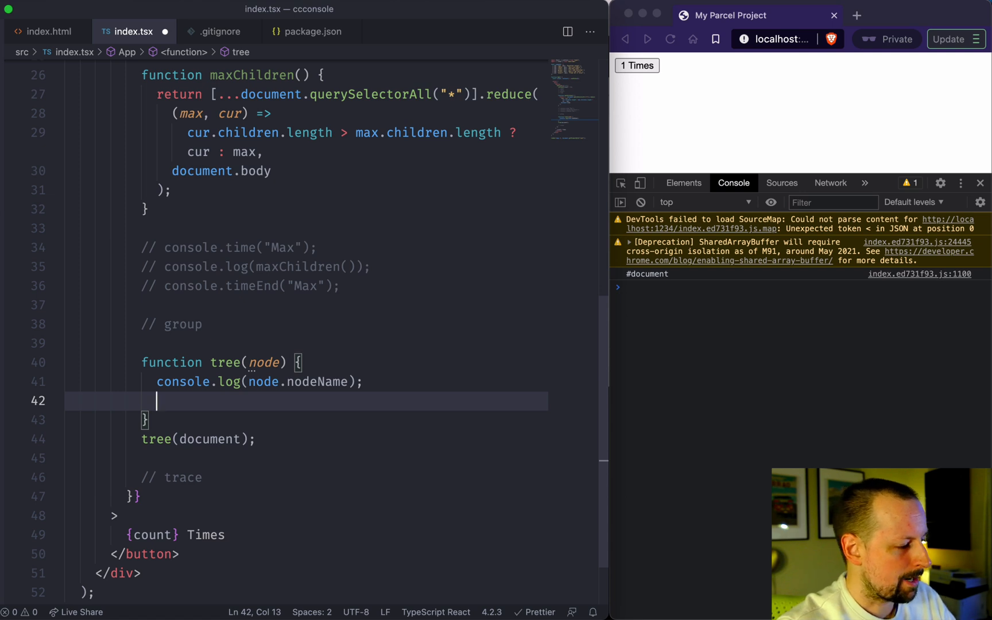
Recurse with [...node.children].forEach calling tree(child), then print every node name
text([...])
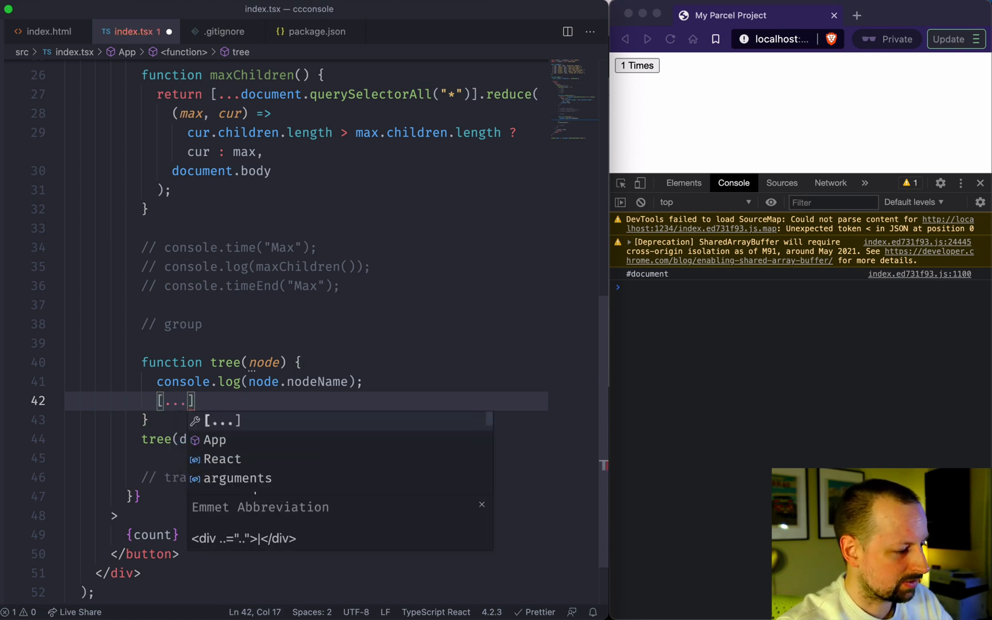
text(node.children)
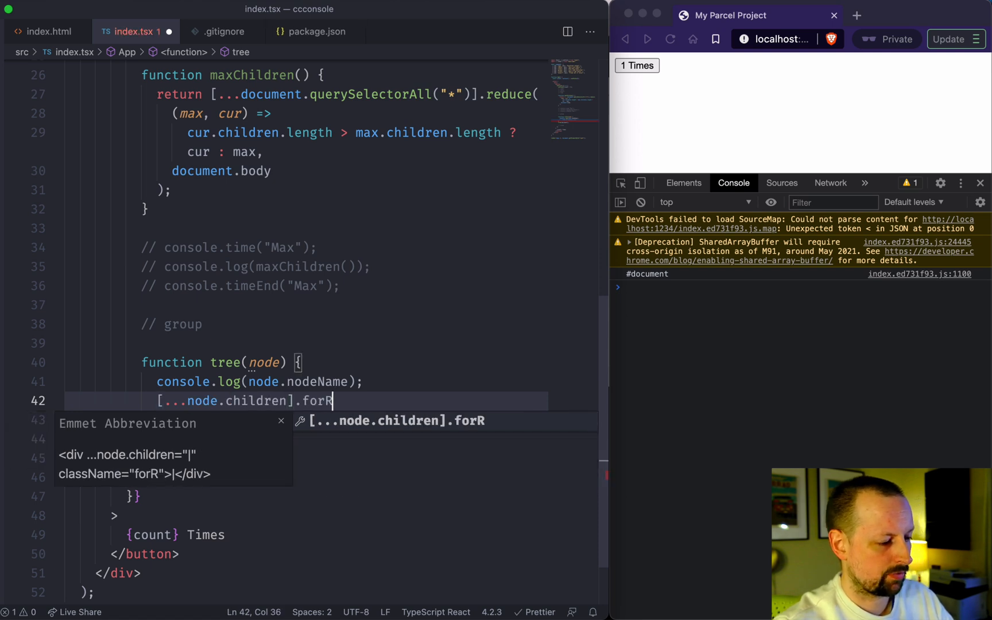
key(Backspace)
text(Each(child => )
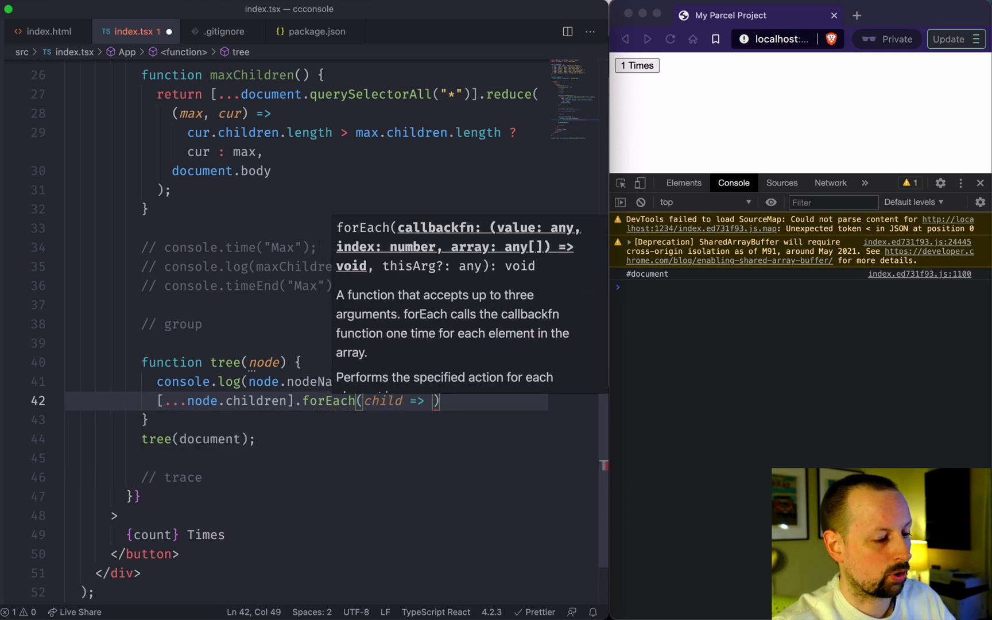
text(tree(child))
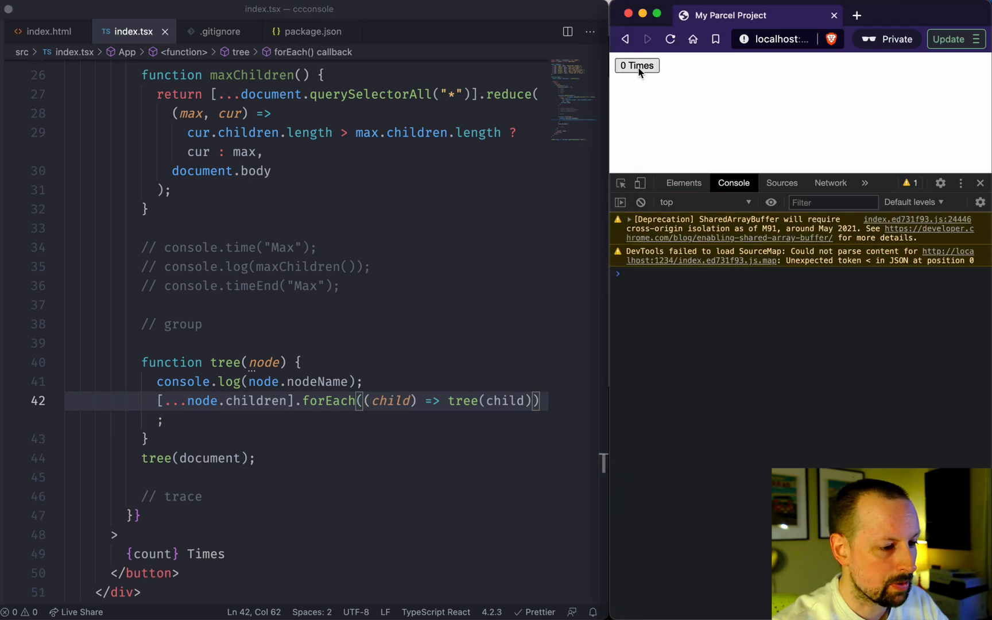
click(636, 66)
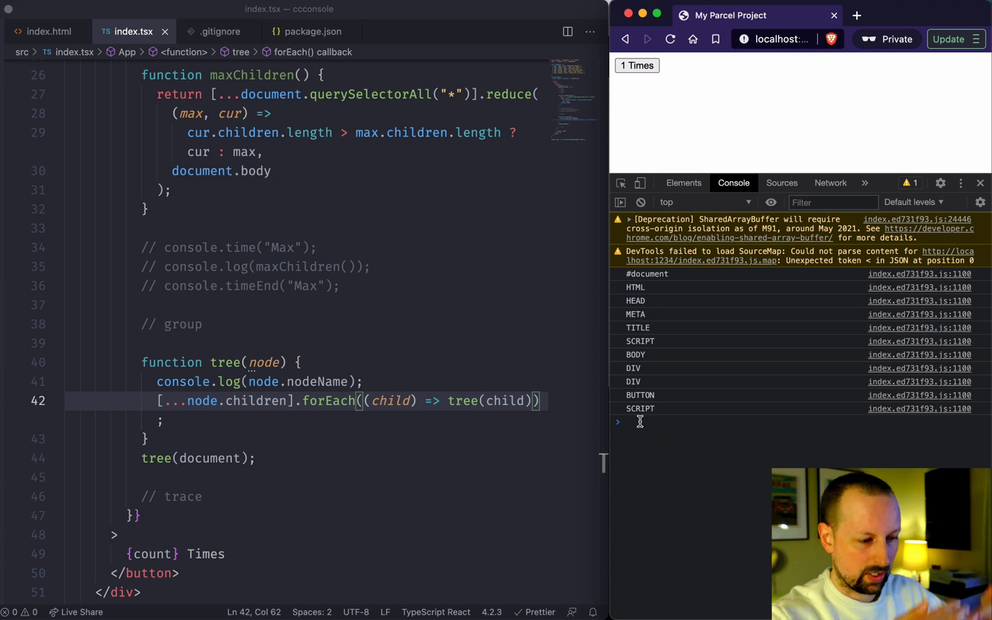
mouse_move(377, 433)
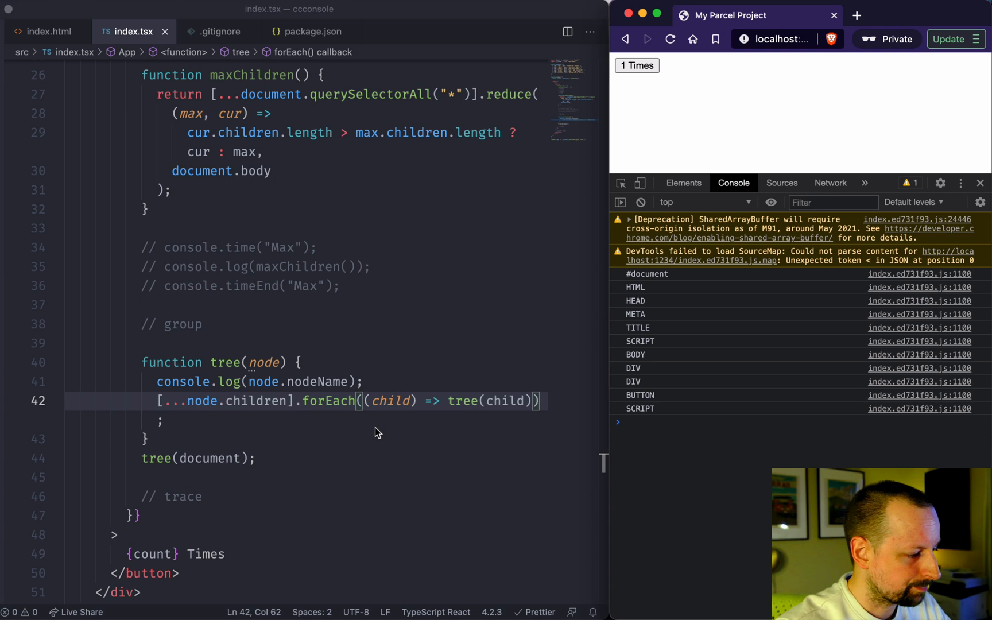
Replace console.log with console.group in tree and expand the HEAD group in the console
double_click(232, 382)
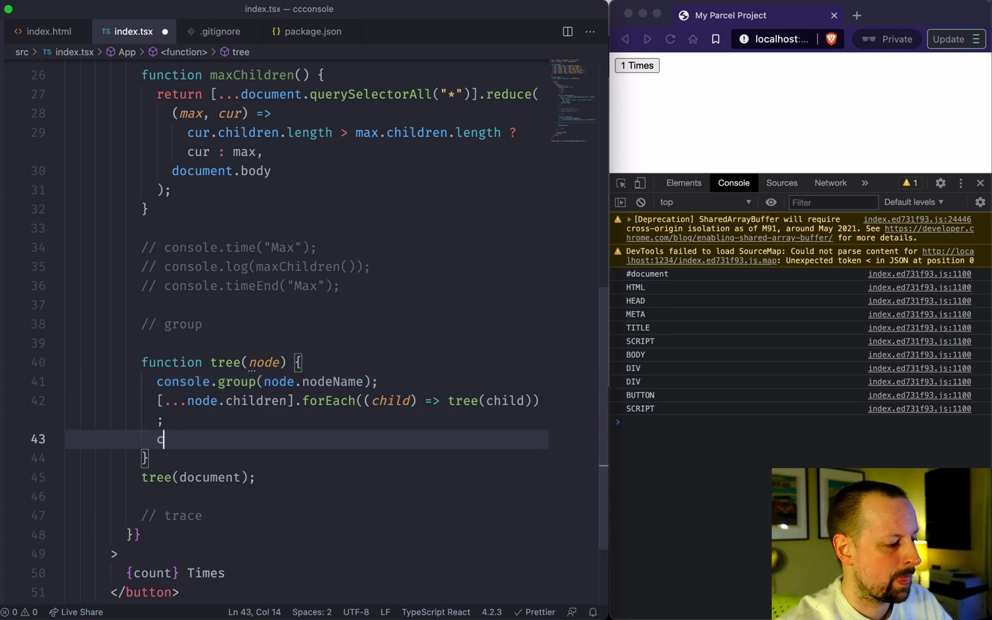
text(onsole.)
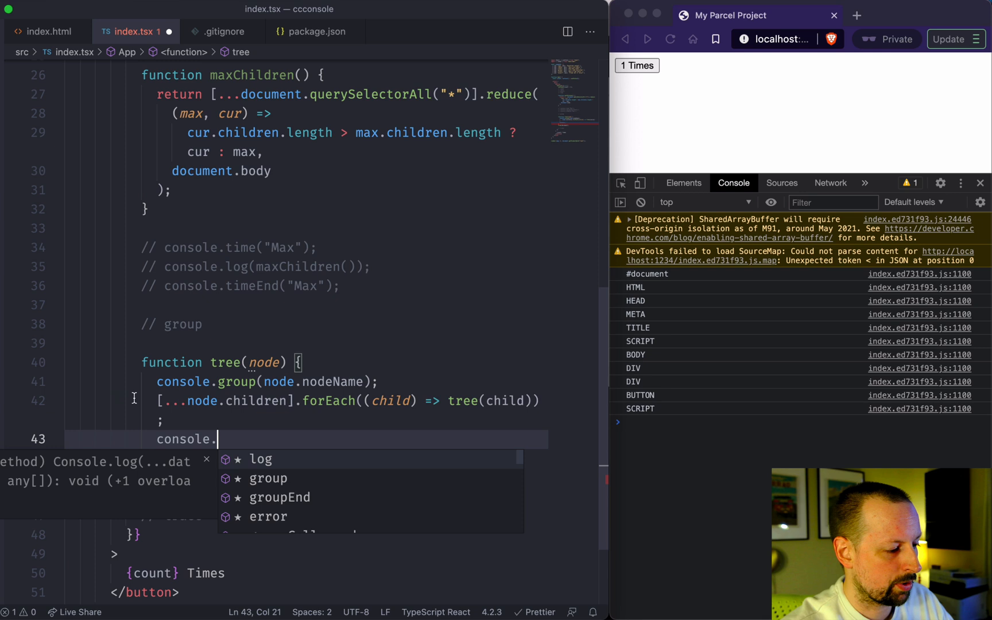
text(groupEnd();)
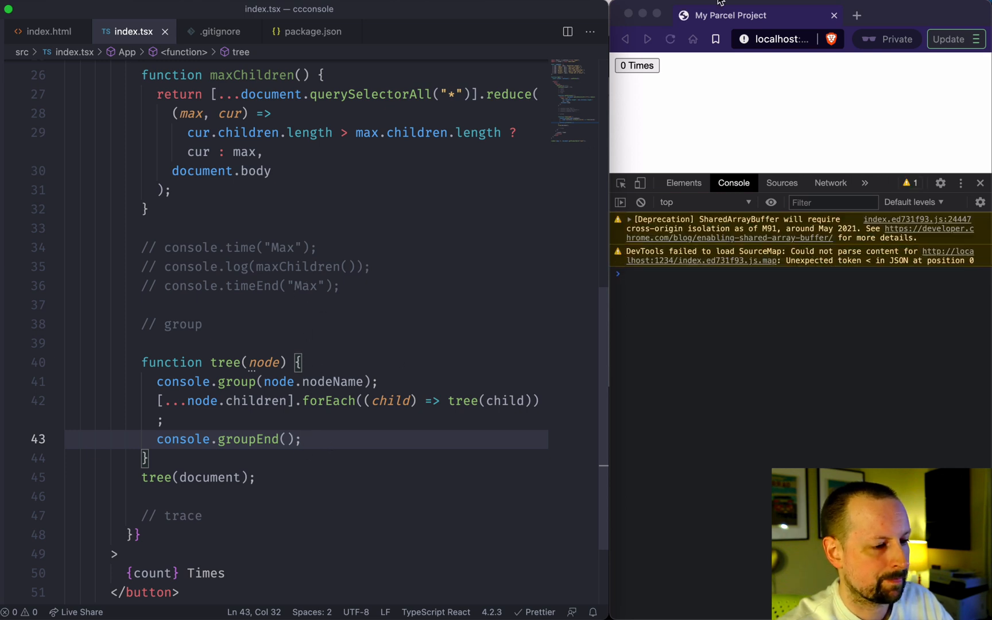
click(637, 65)
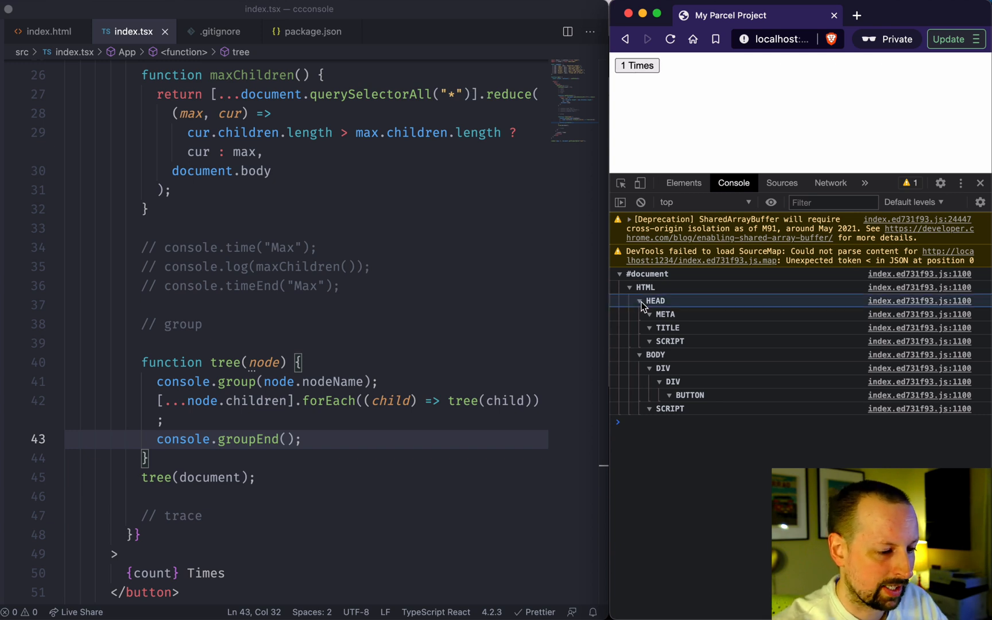
click(640, 300)
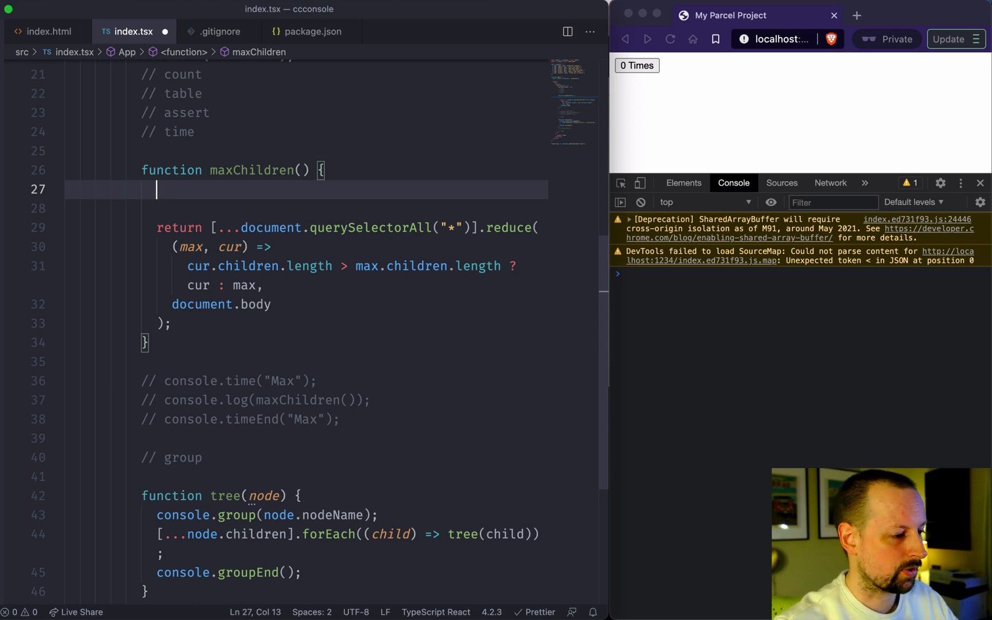
Add console.trace() inside maxChildren and run the handler to print the call stack
text(console.trace();)
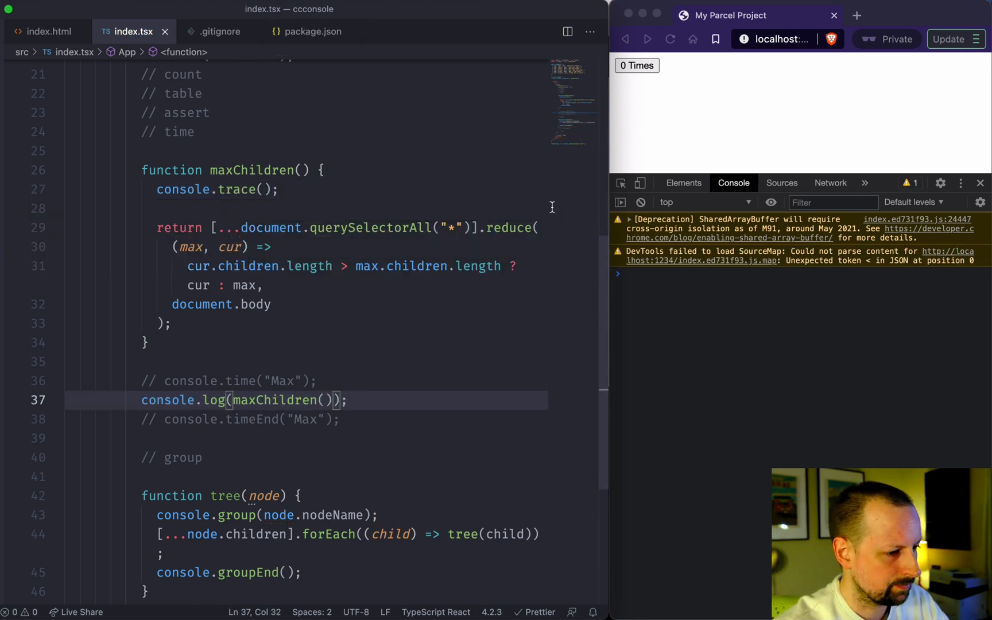
click(636, 65)
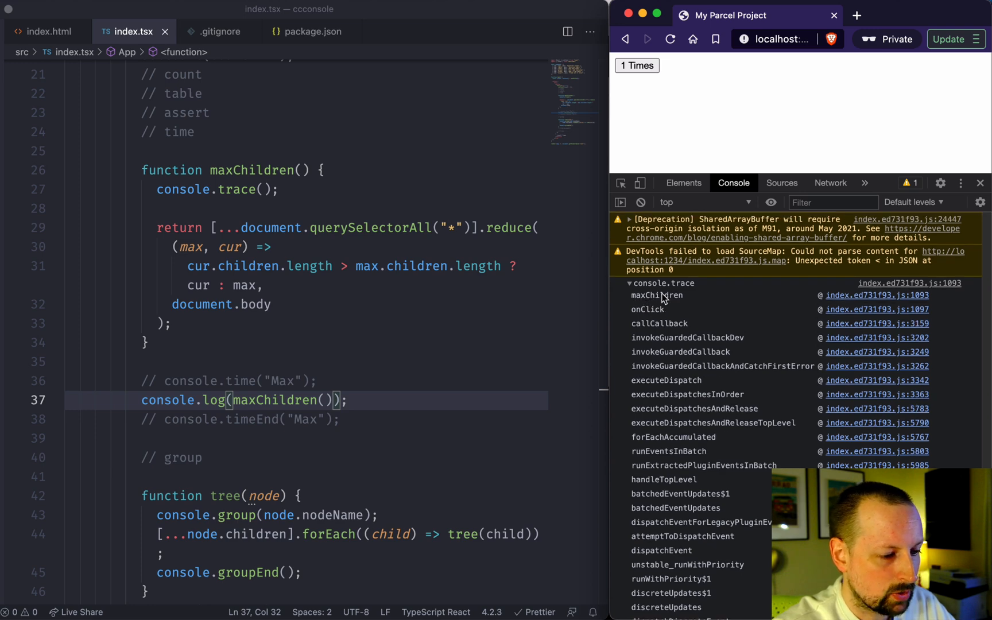
mouse_move(652, 317)
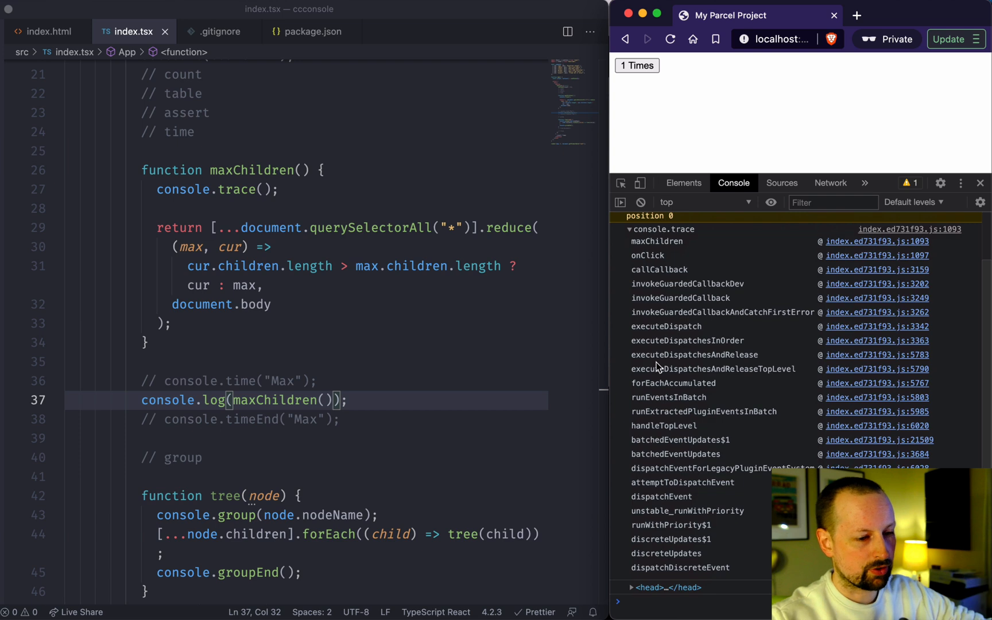
mouse_move(412, 452)
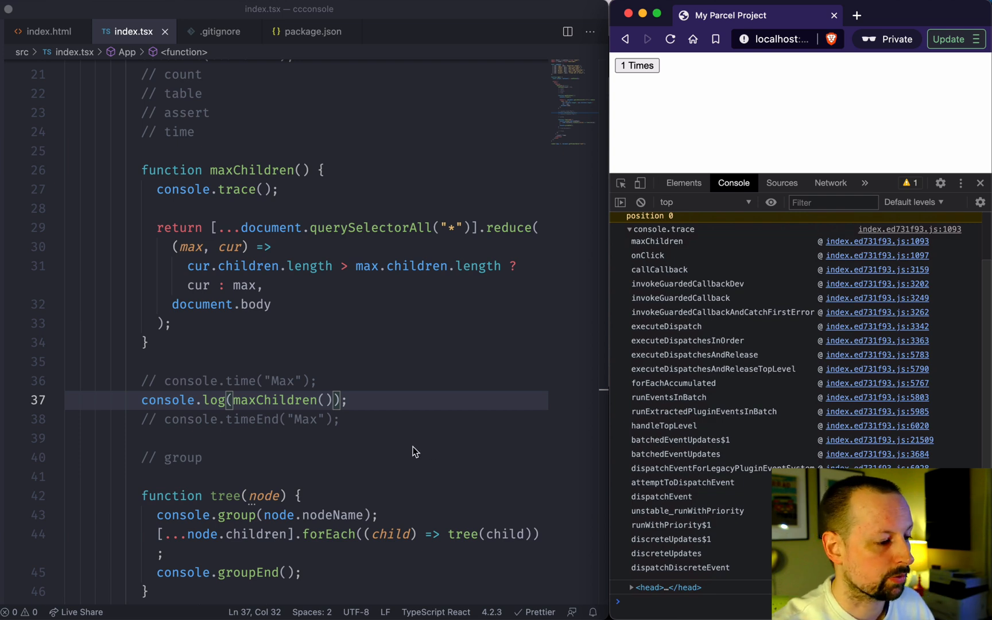
mouse_move(724, 337)
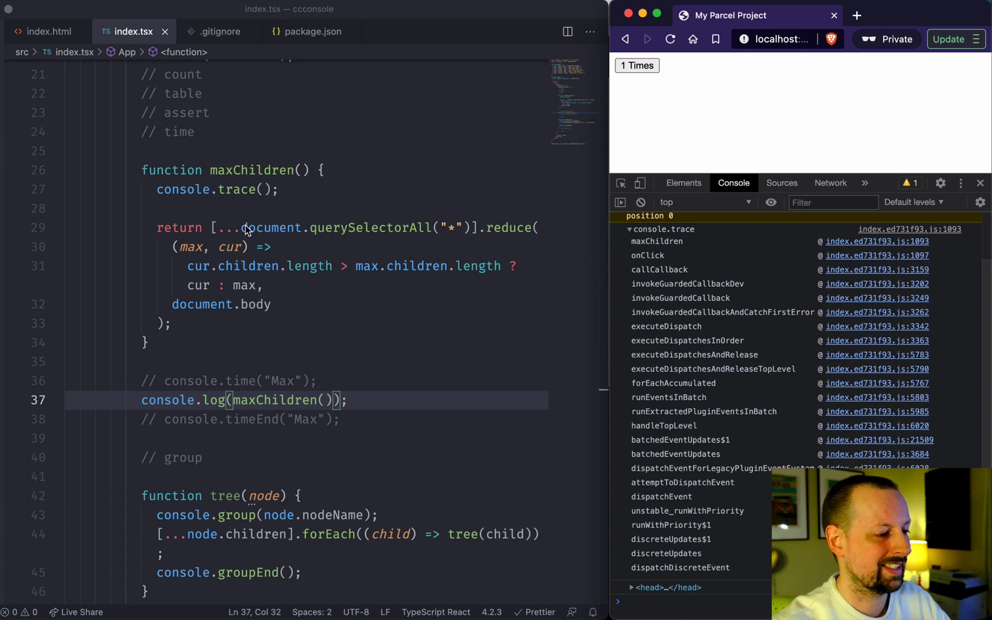
click(670, 38)
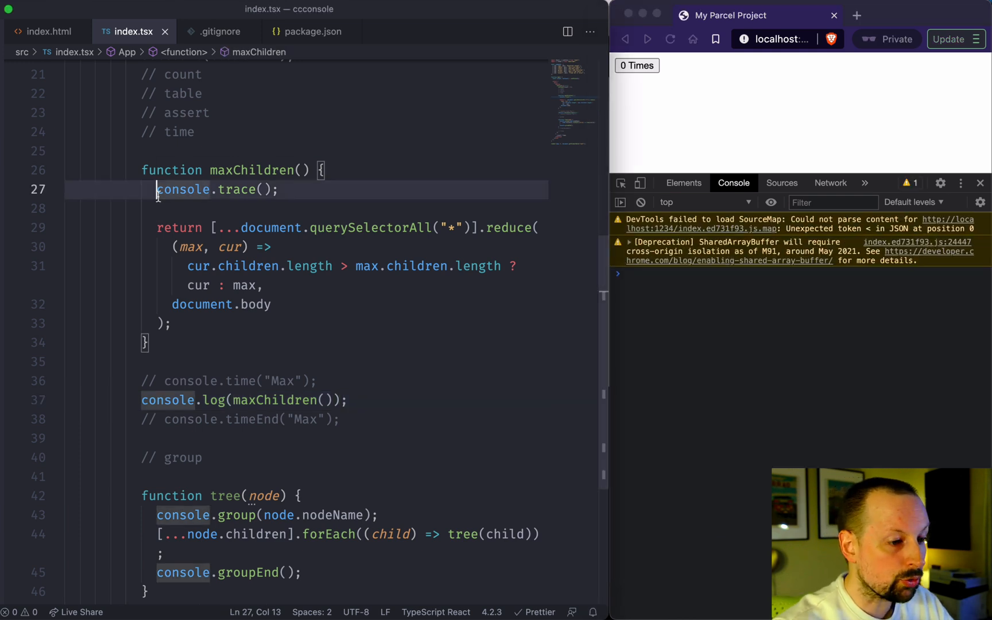